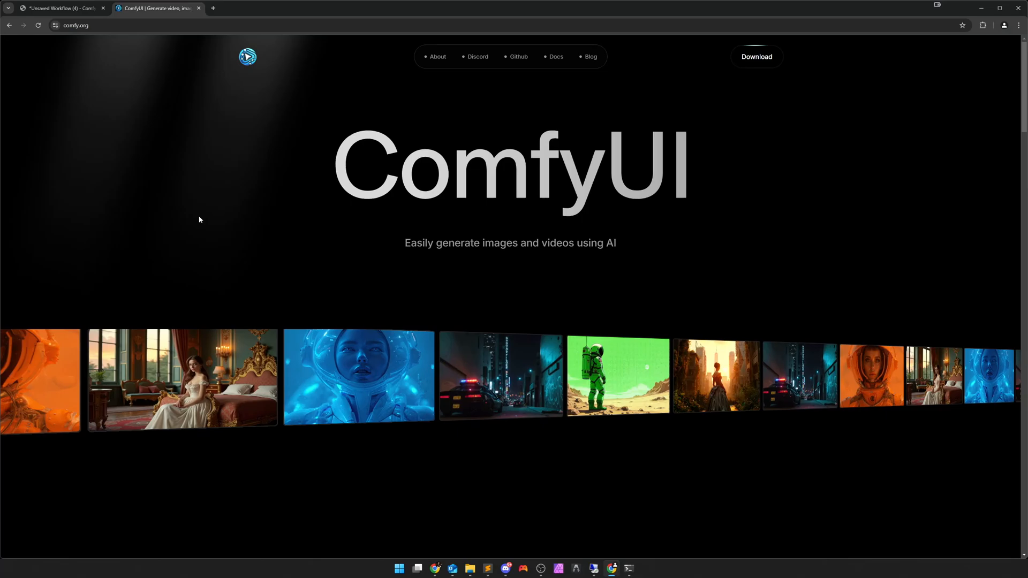
- Open the 'Stable Diffusion 3.5 Medium in ComfyUI' blog post and read down to Standard Workflow
left_click(589, 56)
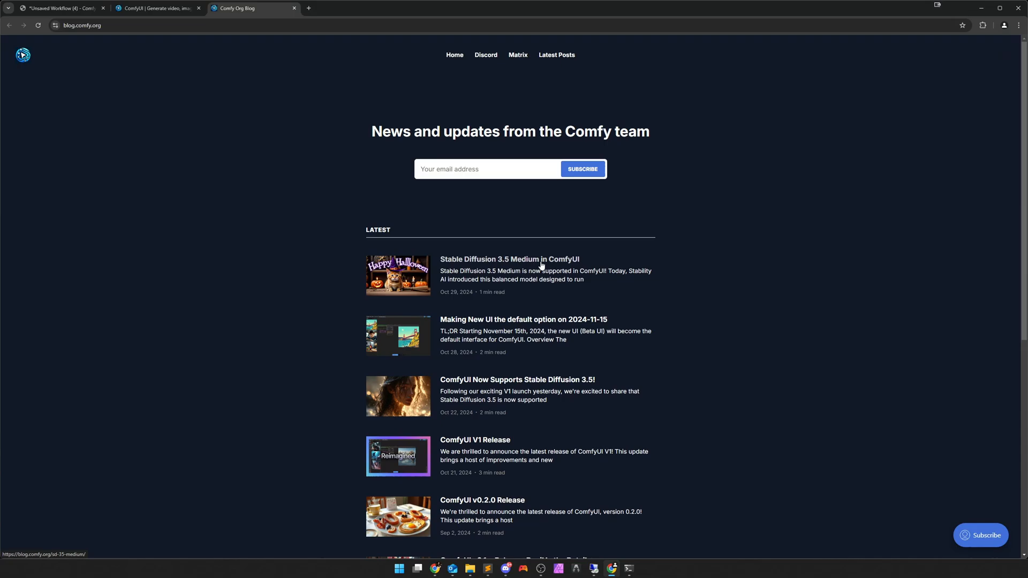
left_click(509, 259)
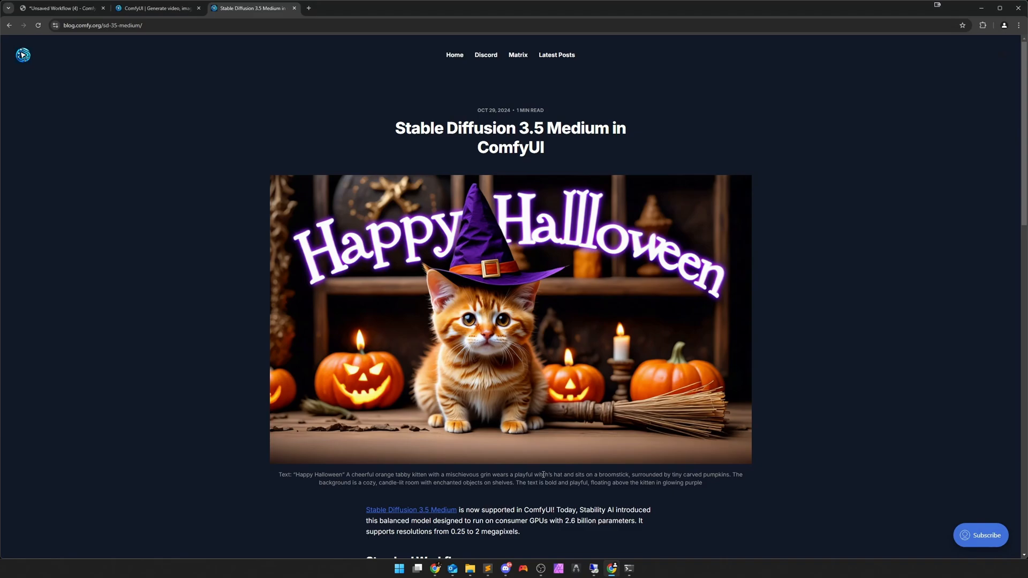
mouse_move(561, 421)
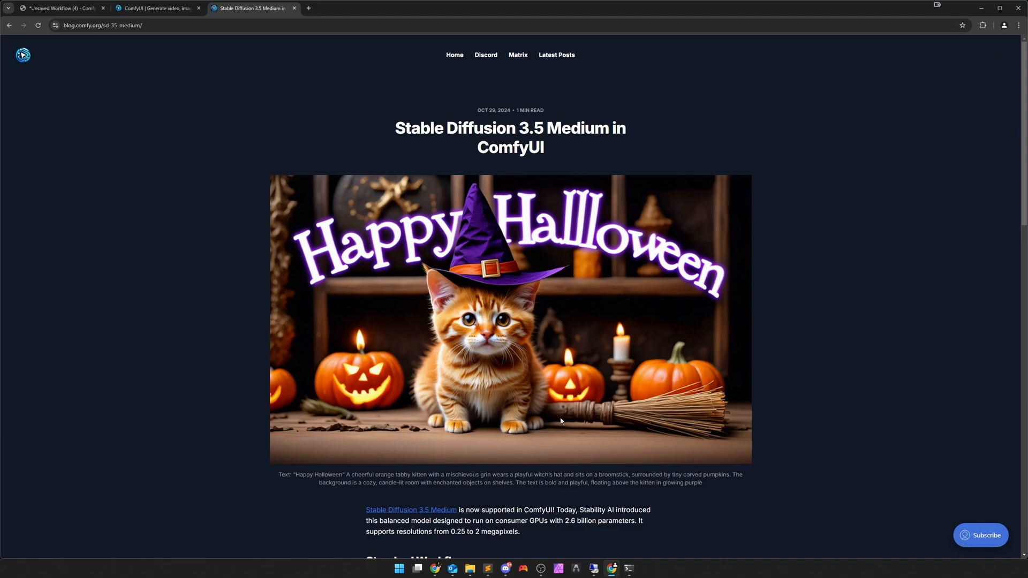
scroll("down", 3)
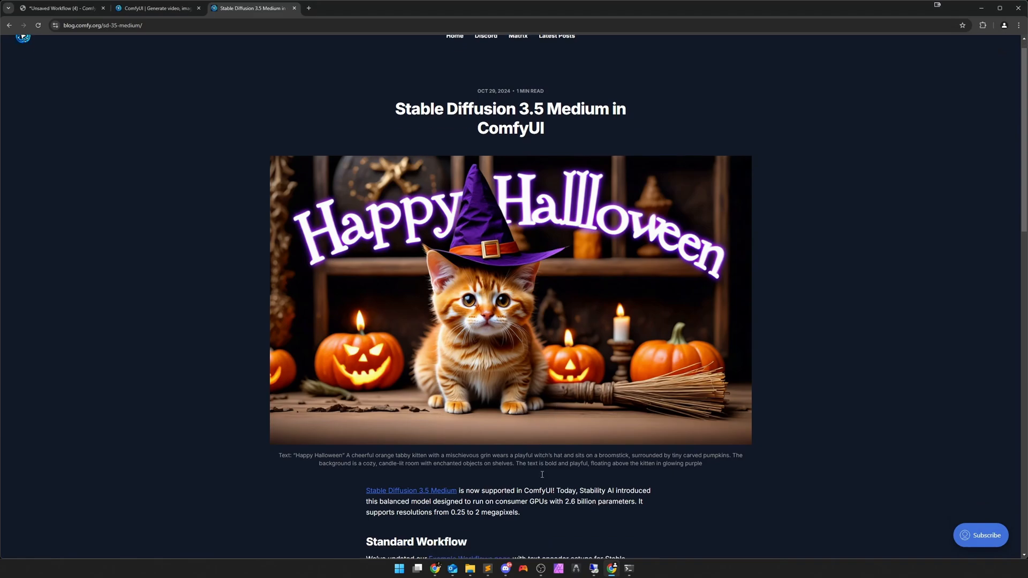
scroll("down", 3)
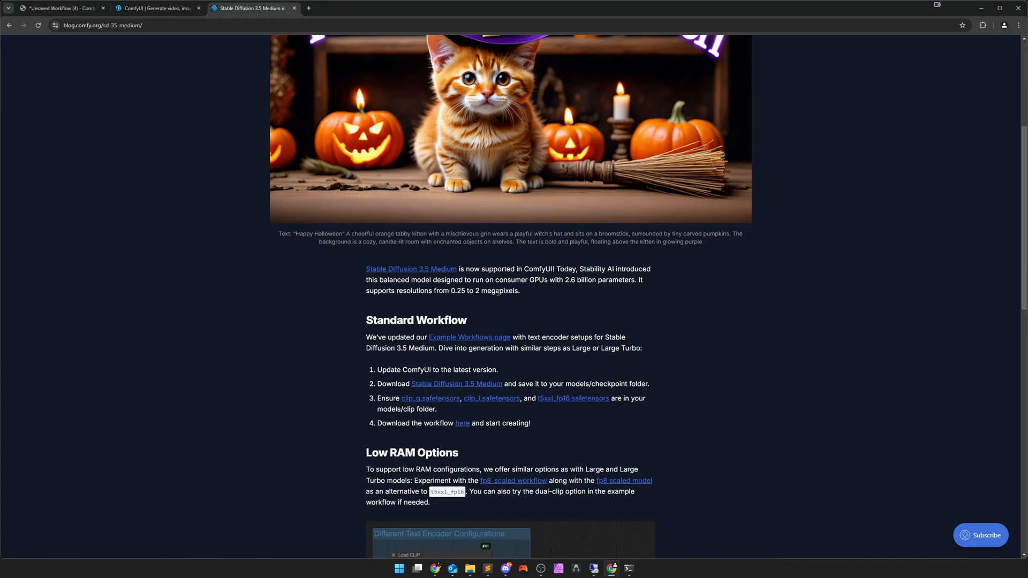
scroll("down", 3)
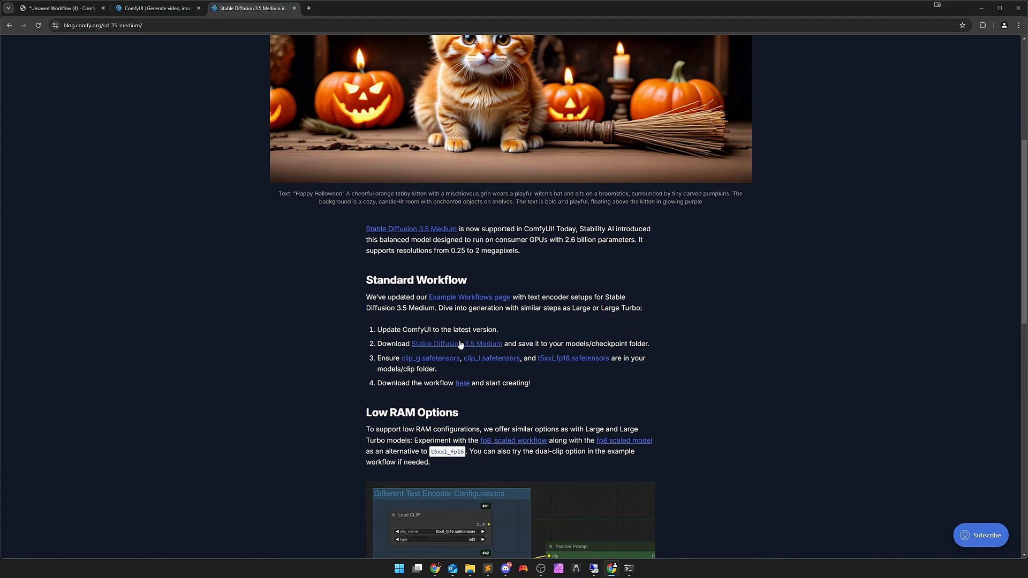
- Open the Stable Diffusion 3.5 Medium Hugging Face page in a new tab, then return to the post
left_click(456, 343)
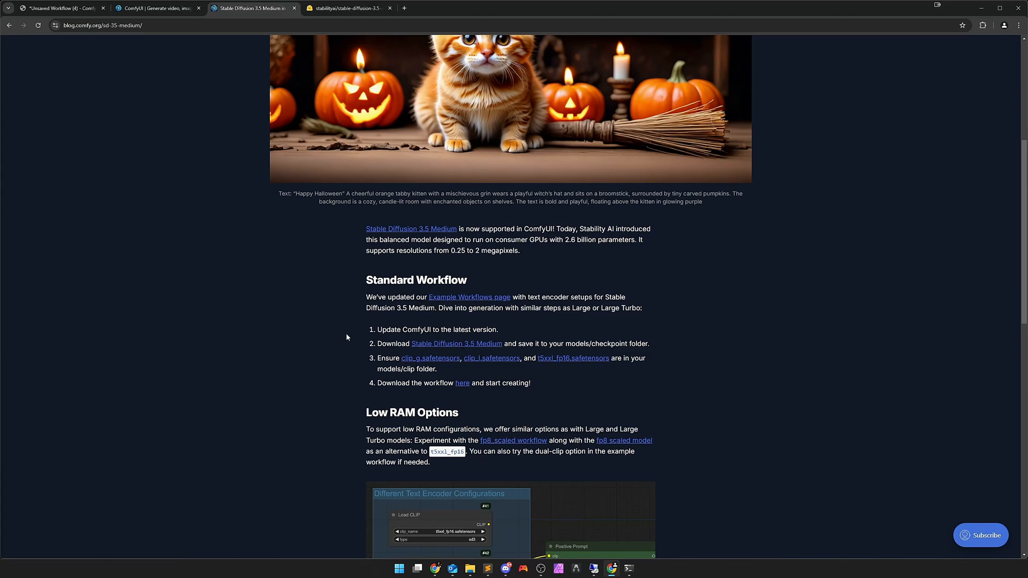
left_click(348, 8)
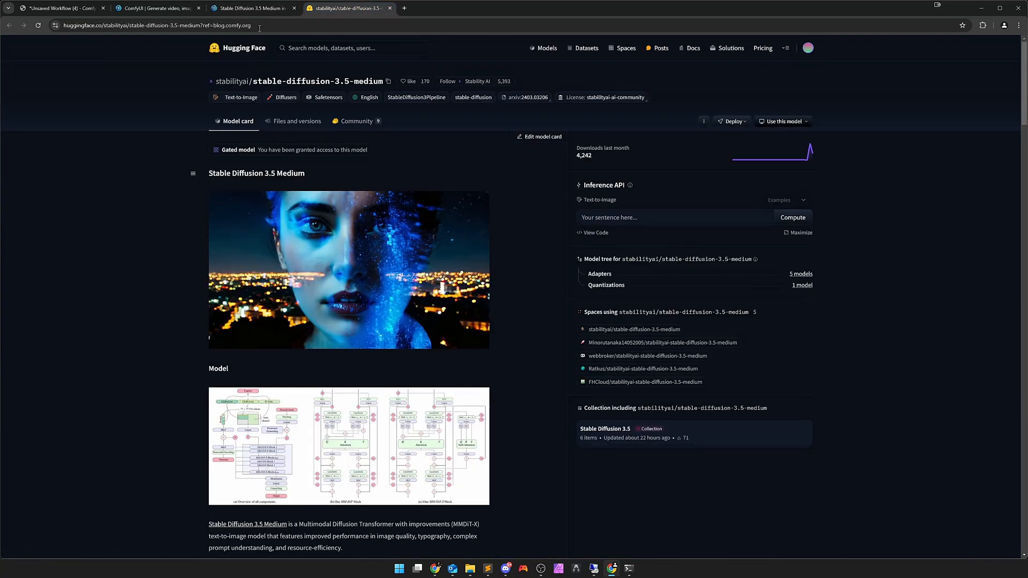
left_click(252, 8)
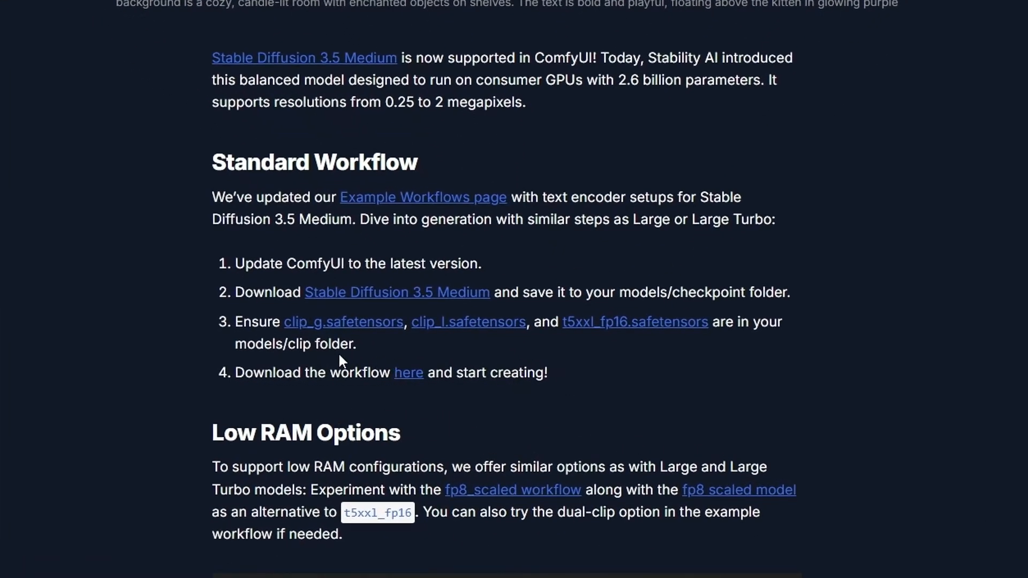
mouse_move(620, 341)
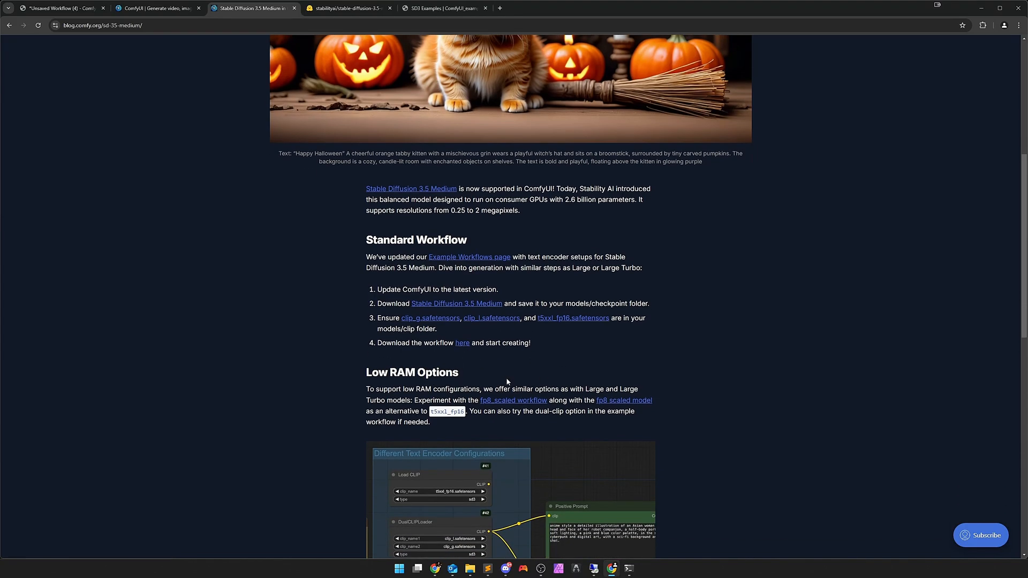
- View the SD3 examples page tab, then return to the blog post and scroll further
left_click(444, 8)
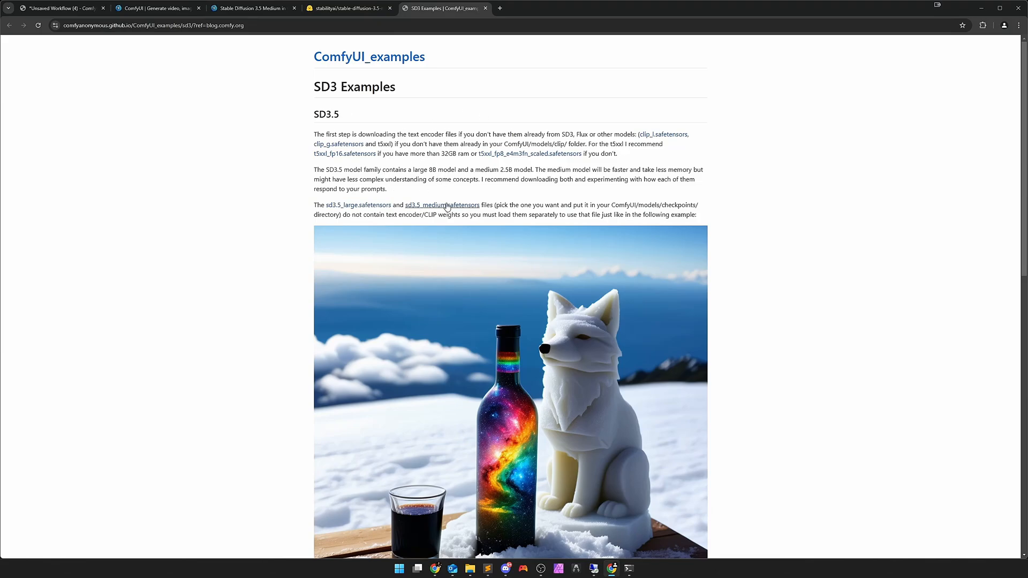
left_click(252, 8)
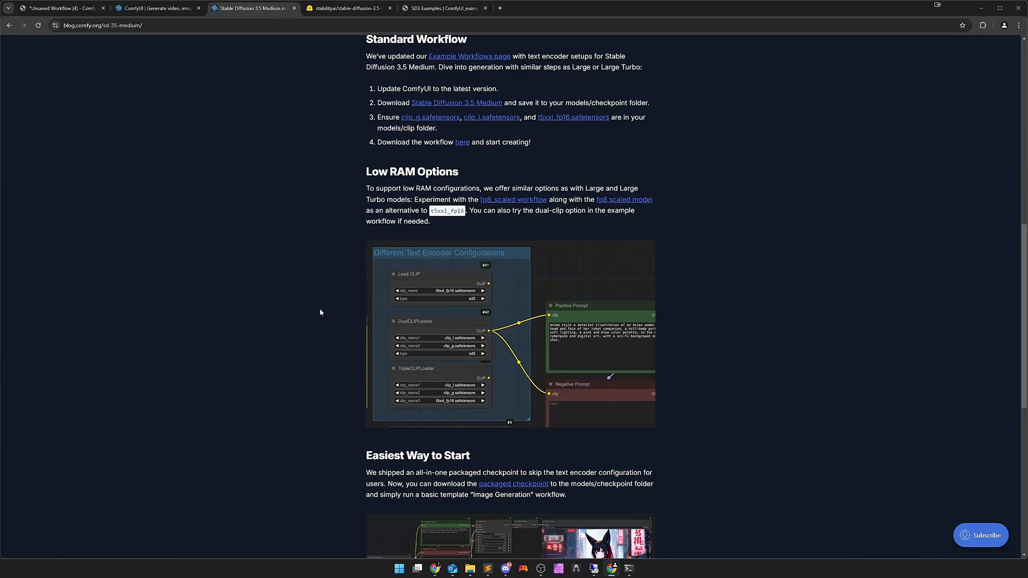
scroll("down", 3)
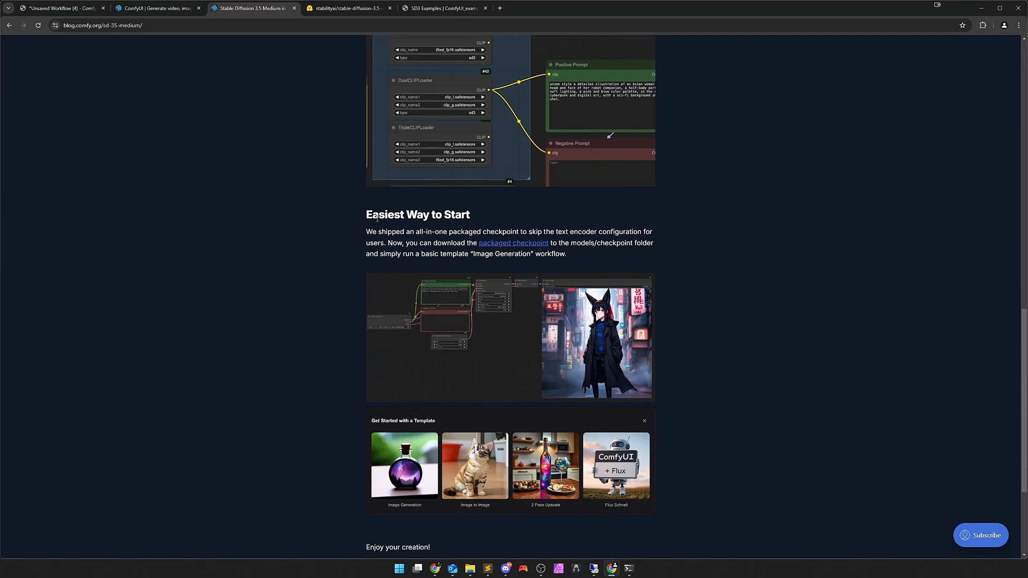
mouse_move(466, 251)
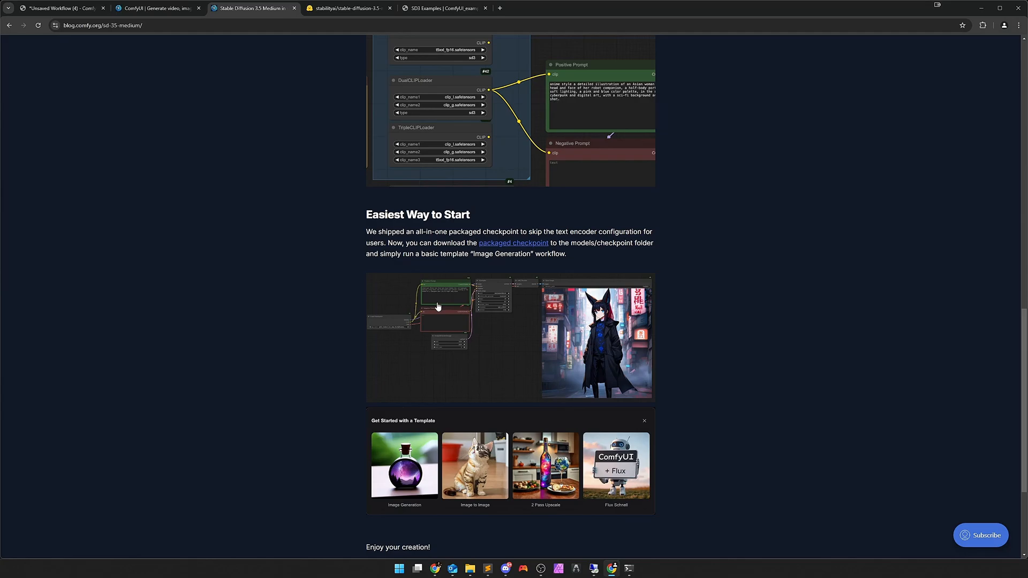
mouse_move(464, 307)
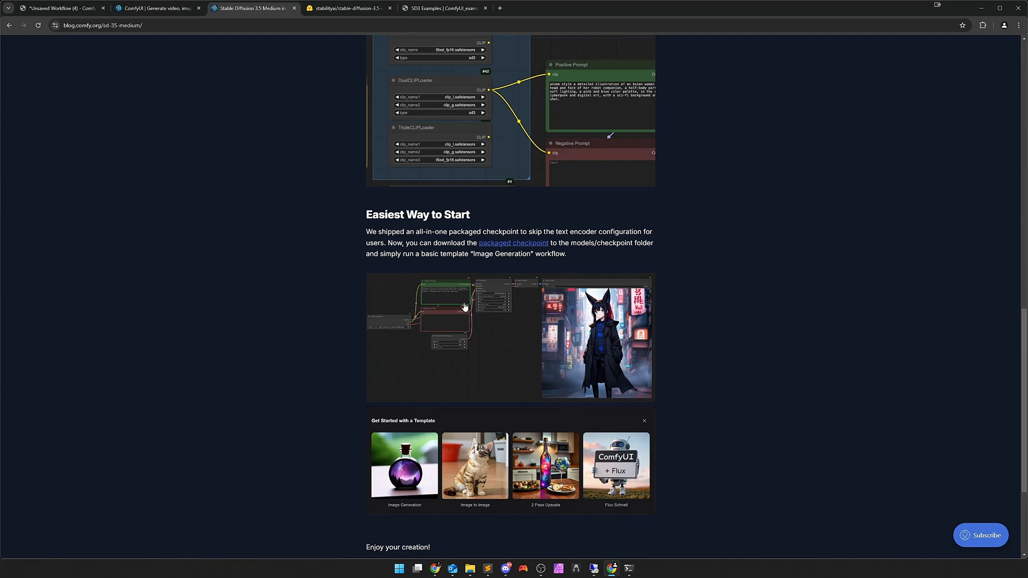
mouse_move(428, 327)
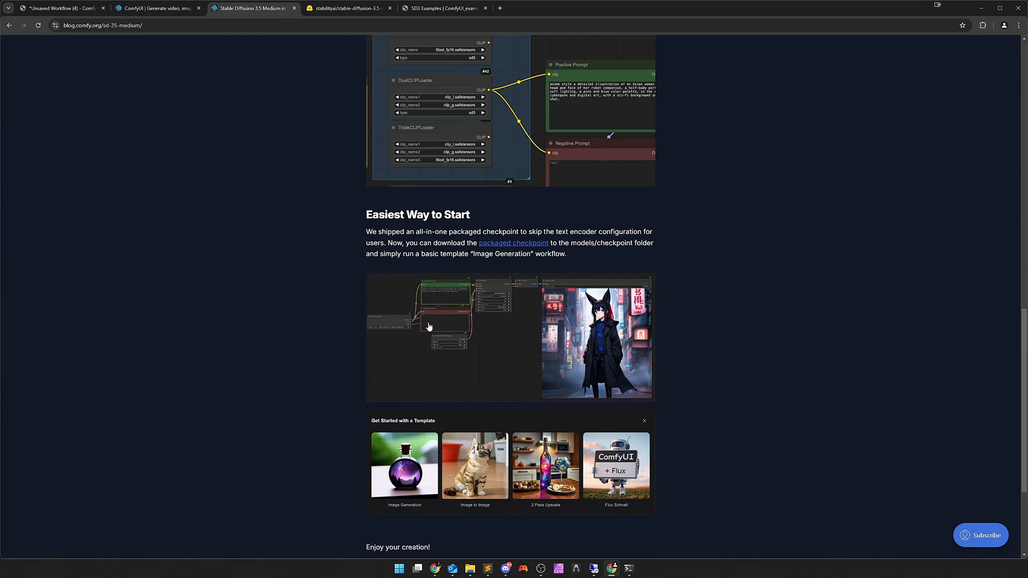
scroll("up", 3)
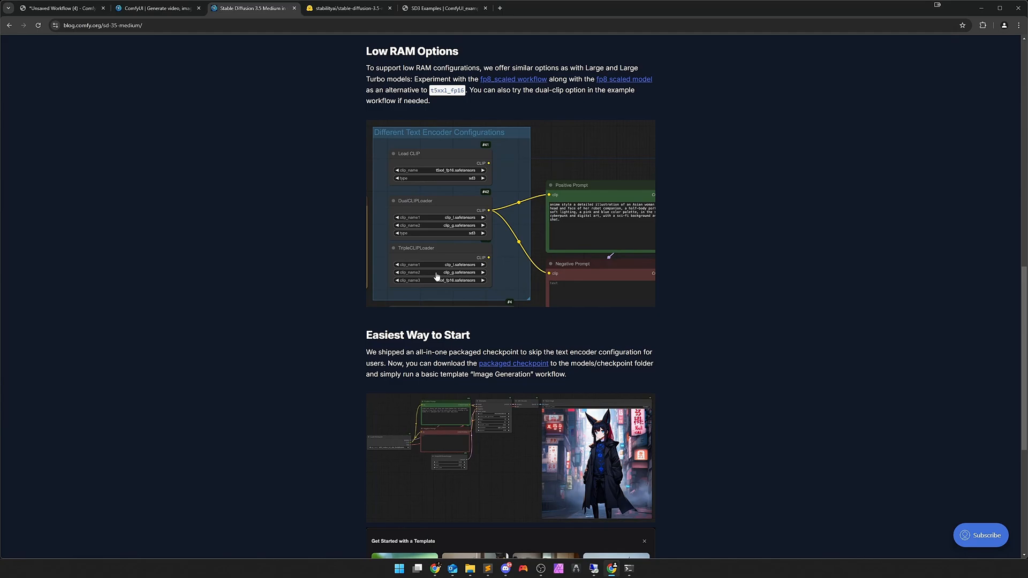
mouse_move(513, 363)
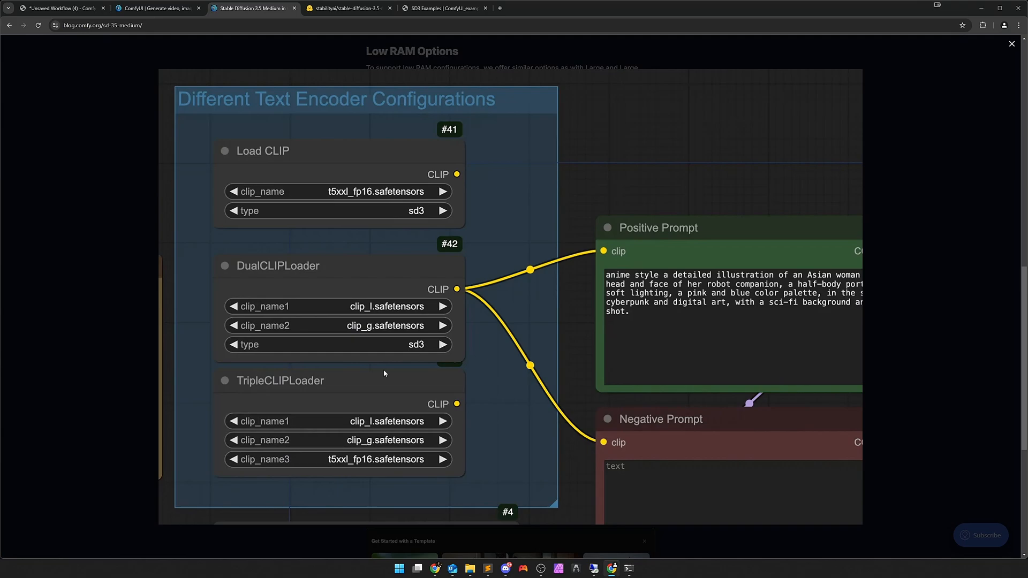
mouse_move(339, 359)
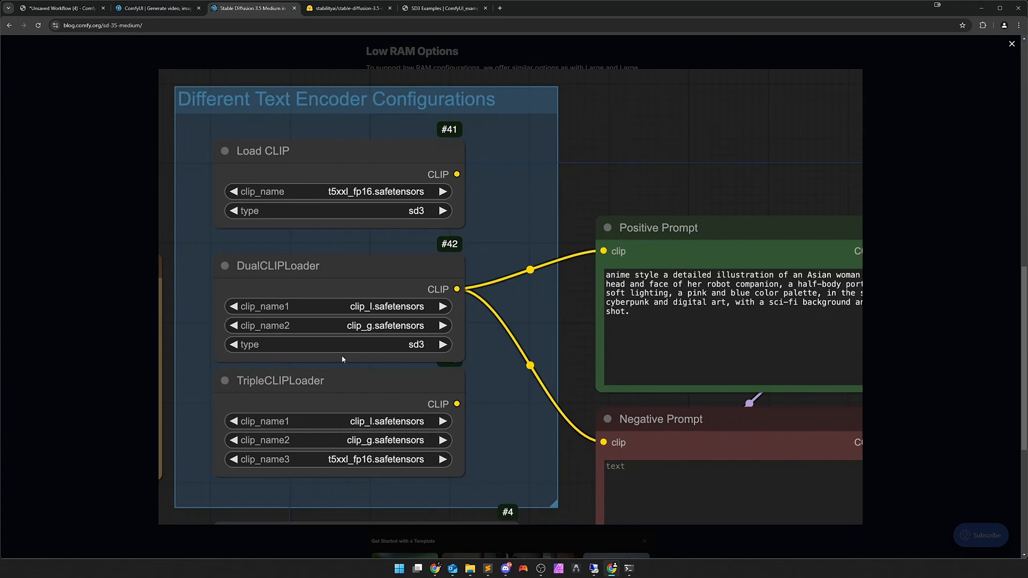
mouse_move(317, 432)
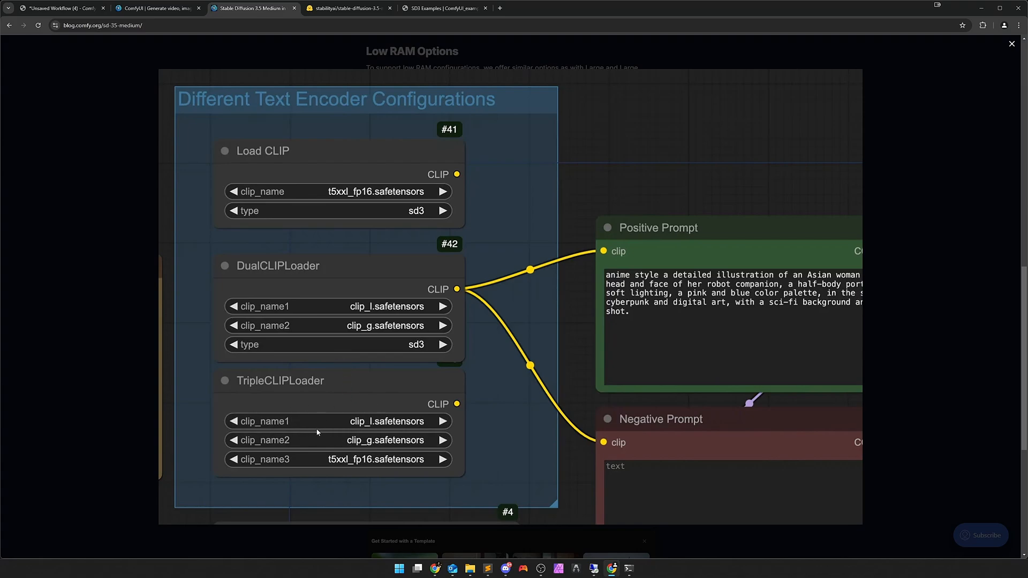
mouse_move(333, 295)
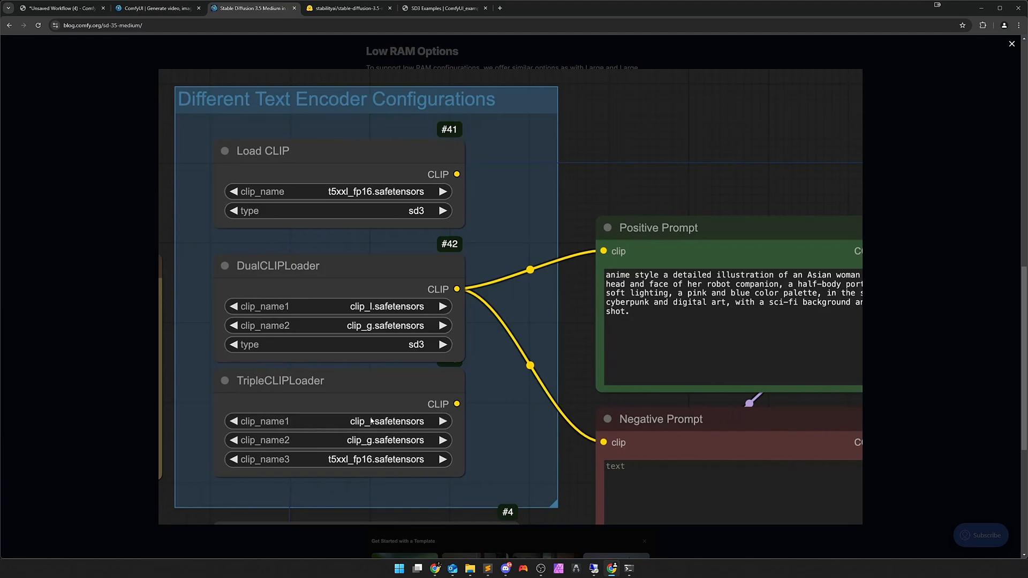
mouse_move(128, 413)
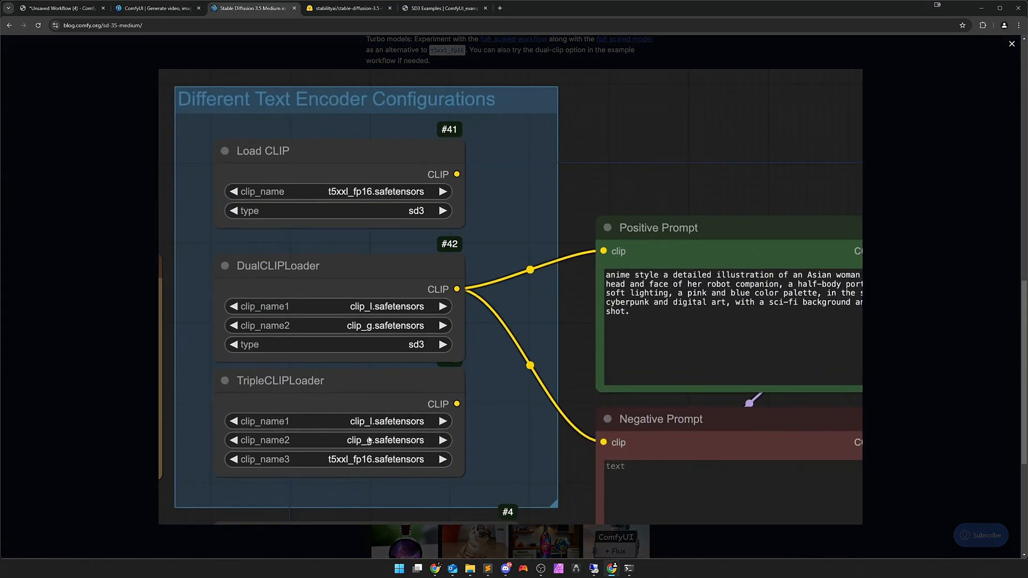
mouse_move(110, 428)
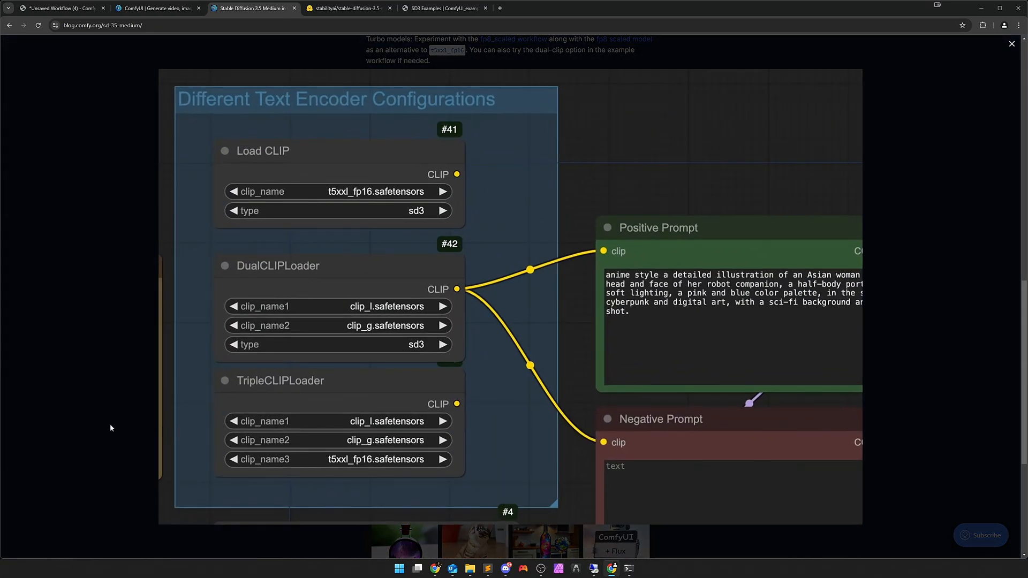
left_click(1011, 44)
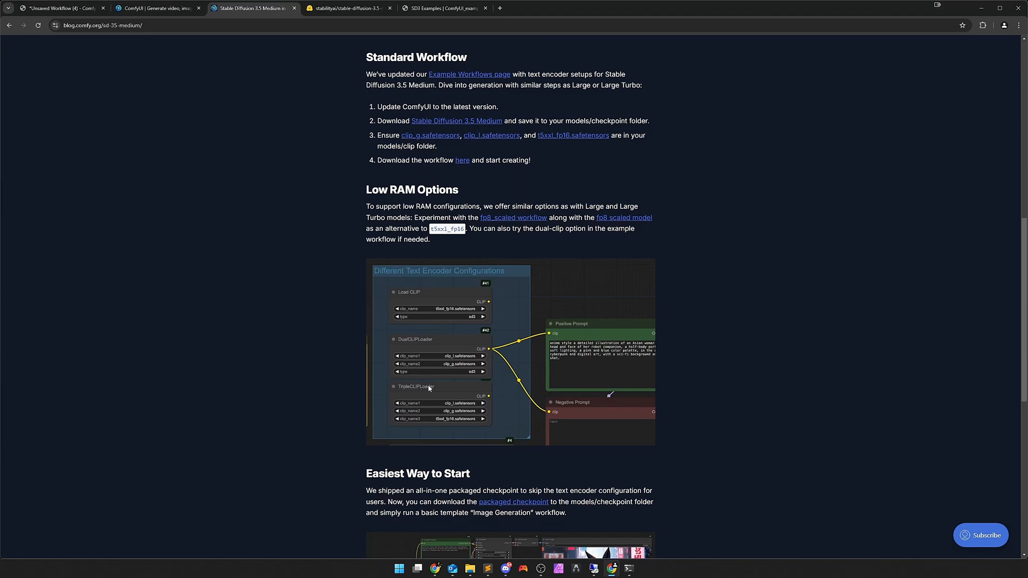
- Scroll through the stabilityai/stable-diffusion-3.5-medium model card, then close its tab
scroll("up", 3)
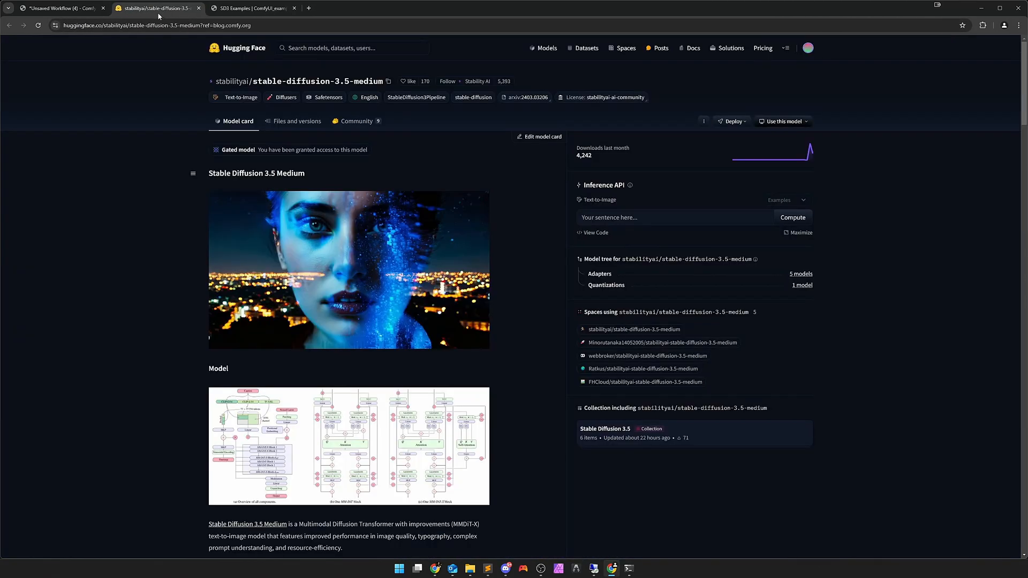
mouse_move(335, 361)
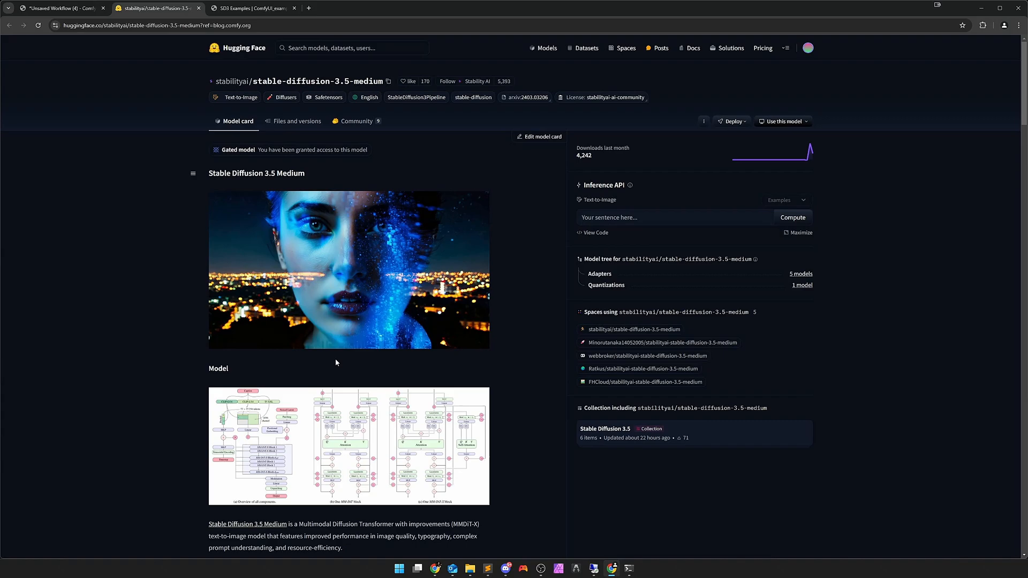
scroll("down", 3)
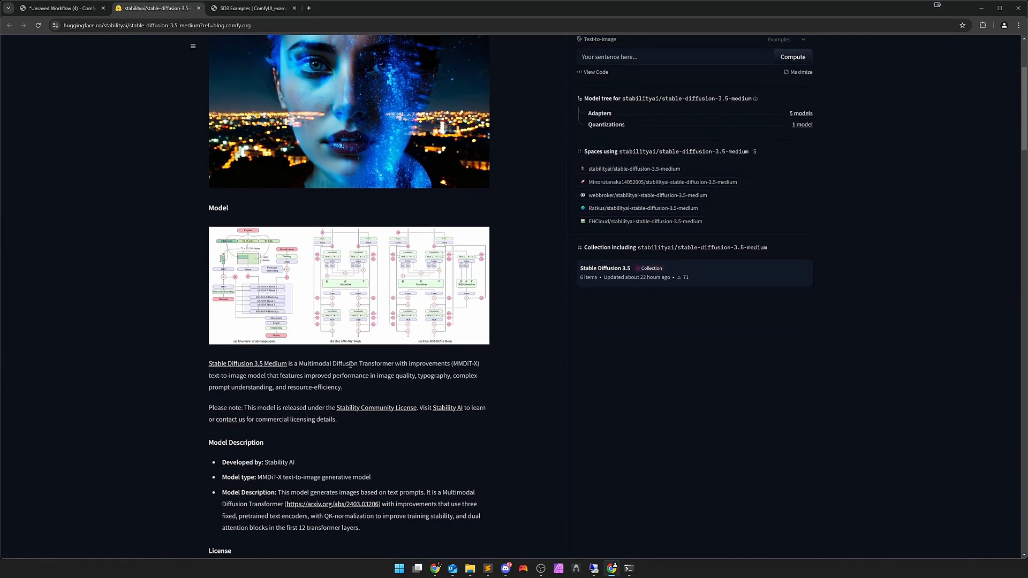
scroll("down", 3)
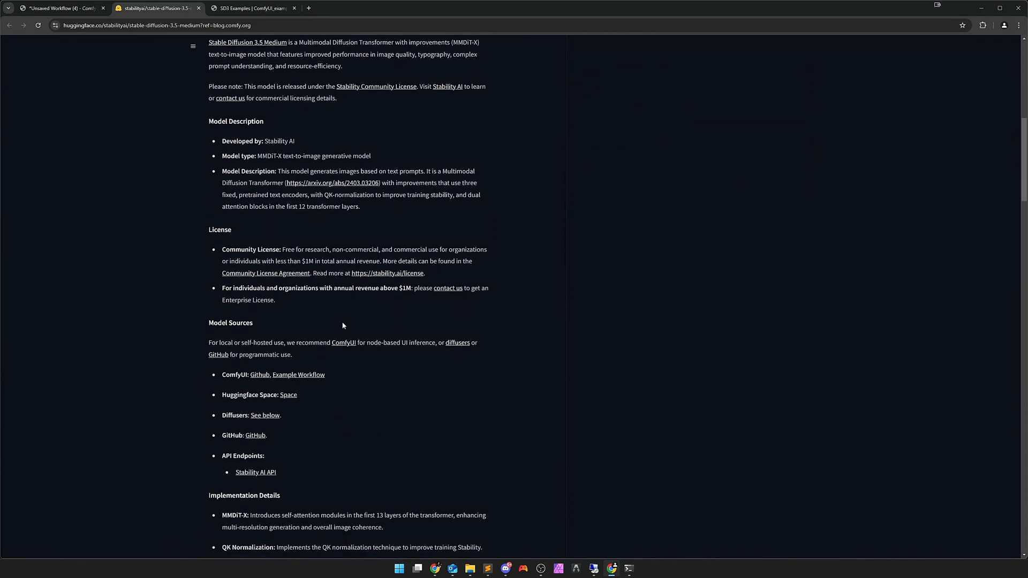
mouse_move(324, 342)
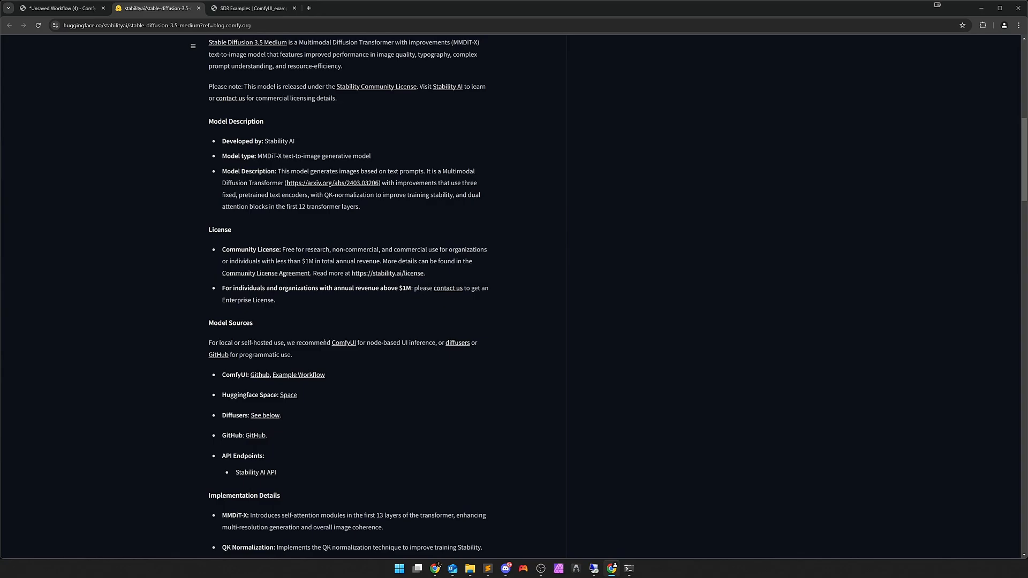
scroll("down", 3)
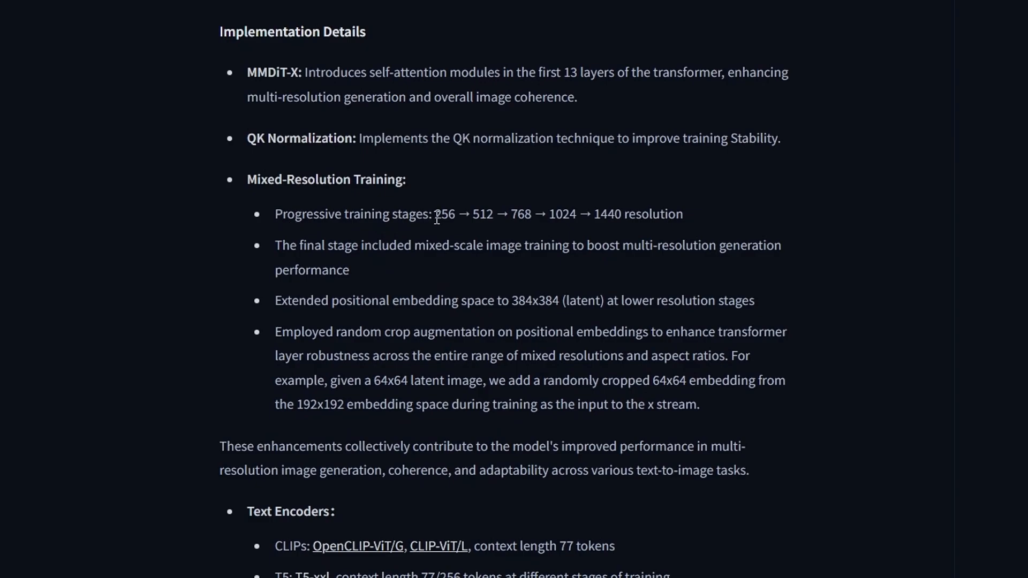
double_click(607, 213)
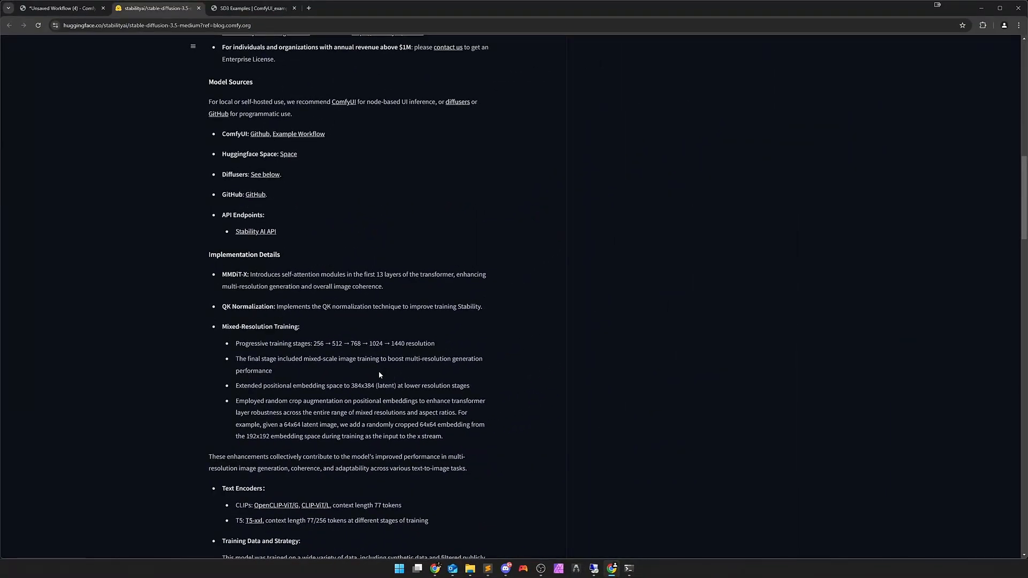
mouse_move(391, 380)
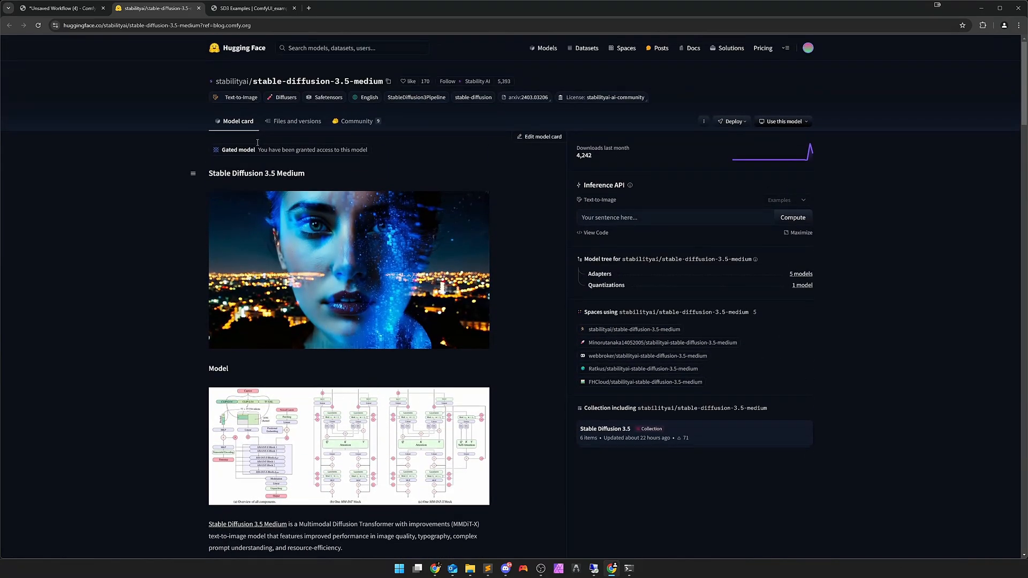
left_click(203, 8)
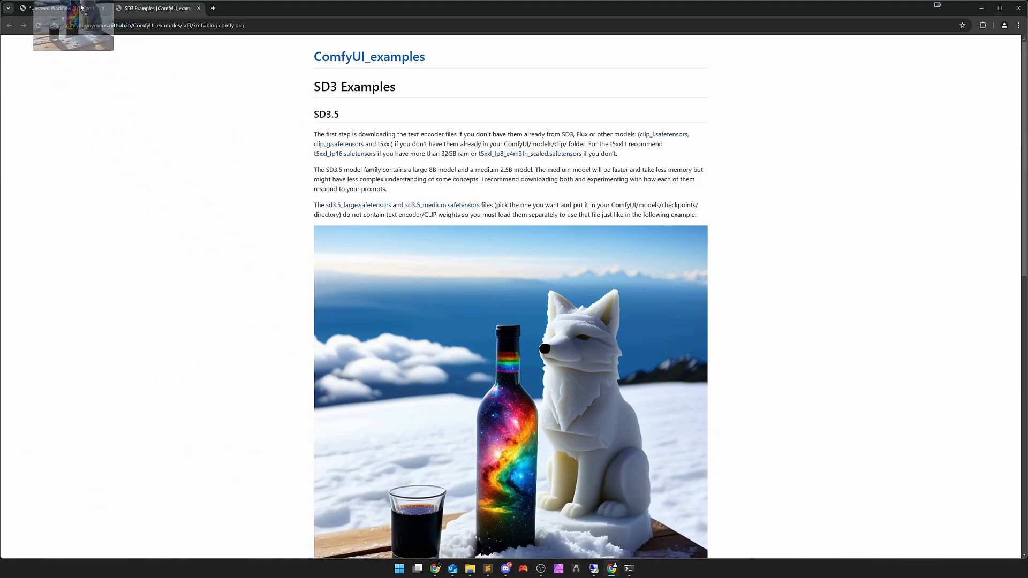
- Set the Save Image folder to sd35m and add a PreviewImage node fed by VAE Decode
left_click(58, 8)
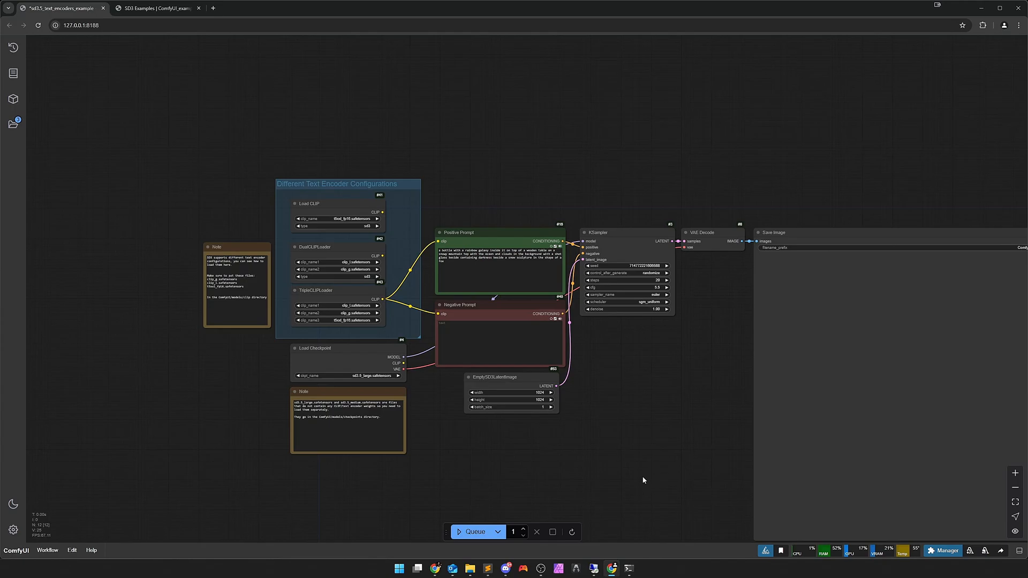
scroll("down", 3)
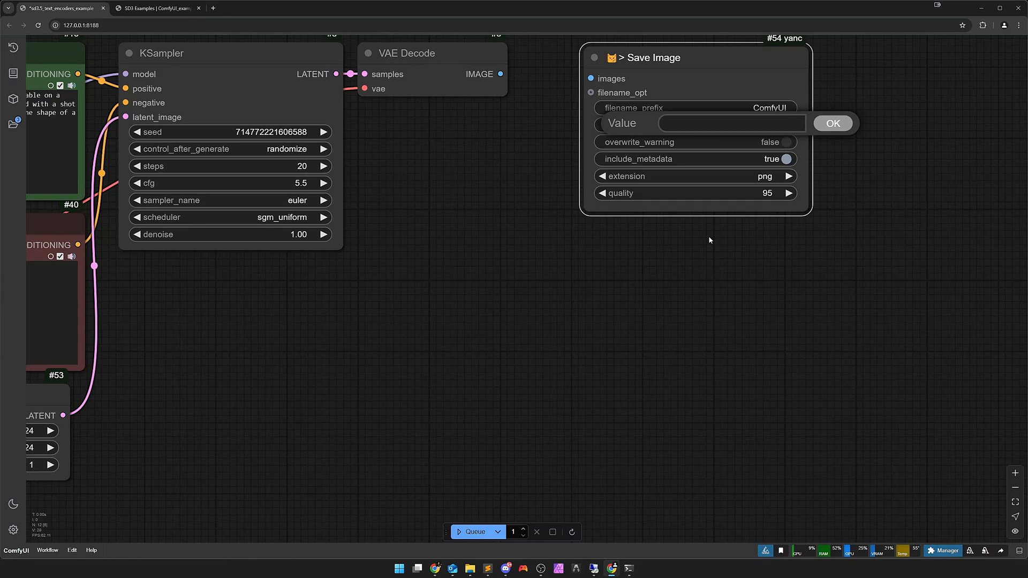
type("sd35")
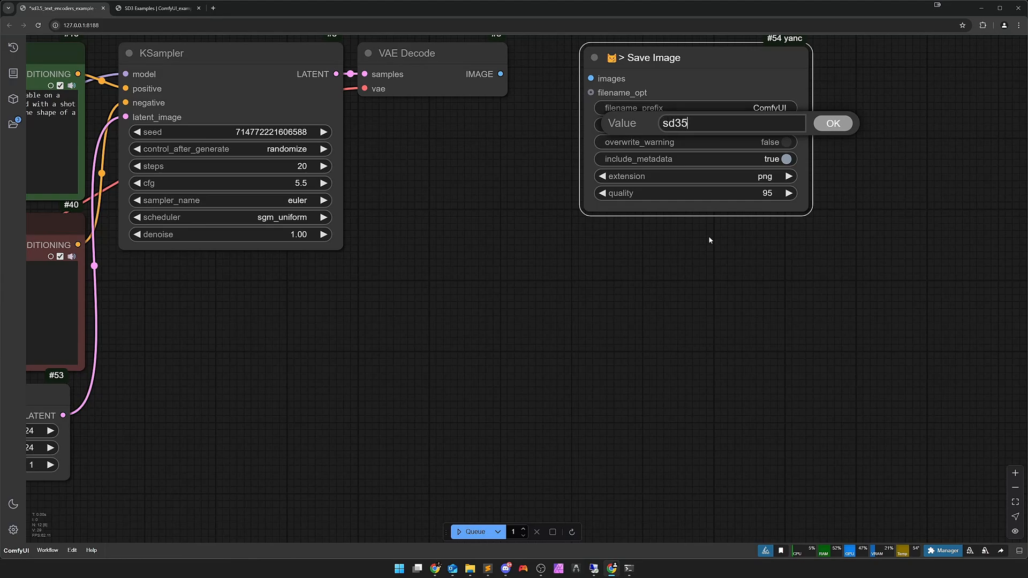
left_click(831, 123)
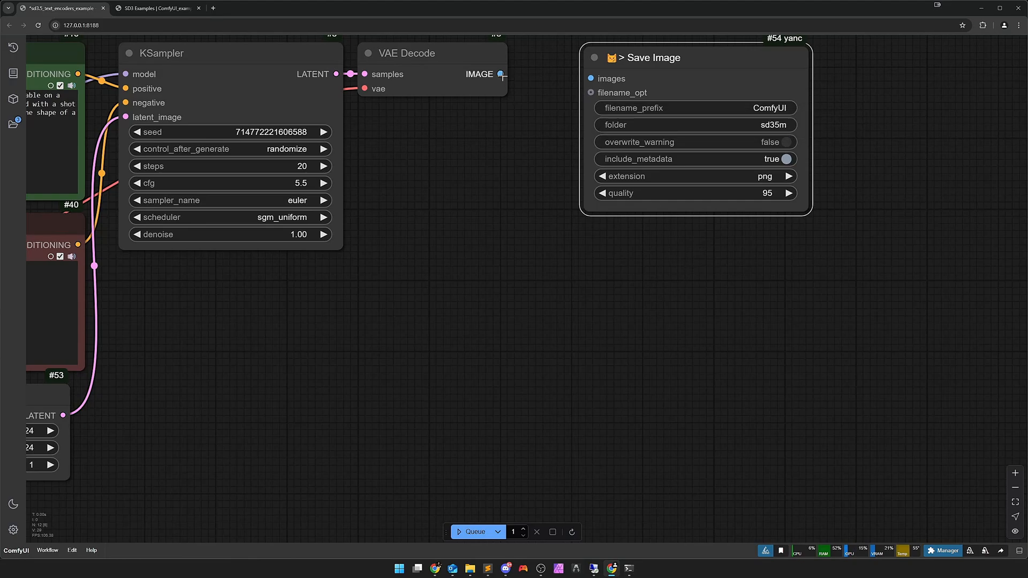
scroll("down", 3)
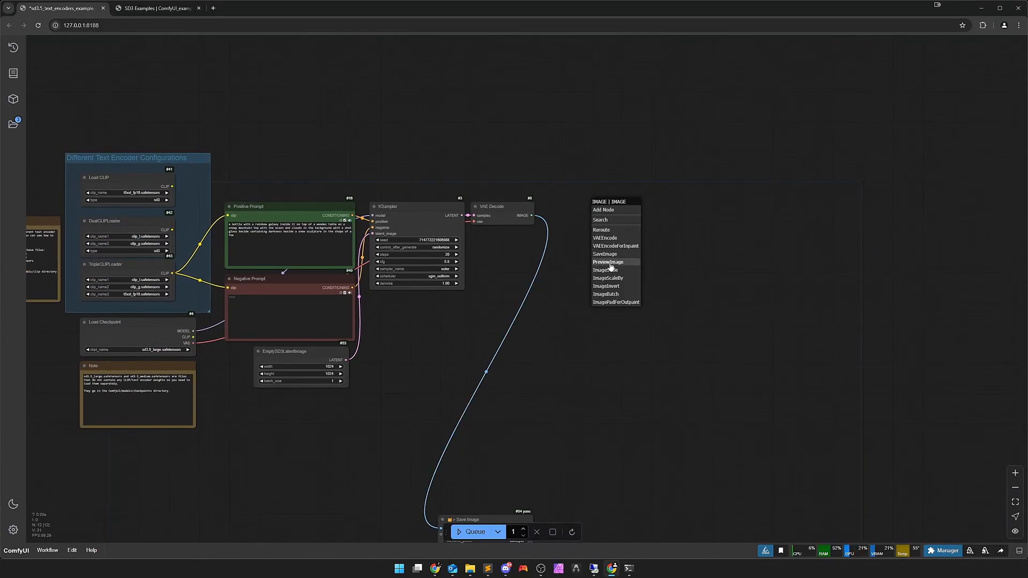
left_click(606, 262)
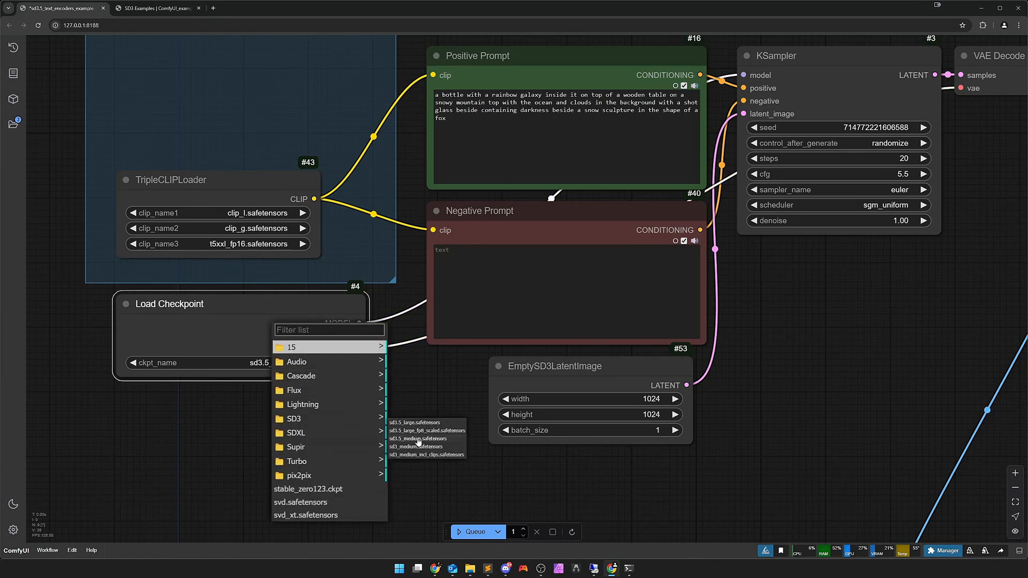
- Load sd3.5_medium.safetensors and set KSampler to seed 0 fixed, 40 steps, CFG 4.5, dpmpp_2m
left_click(417, 438)
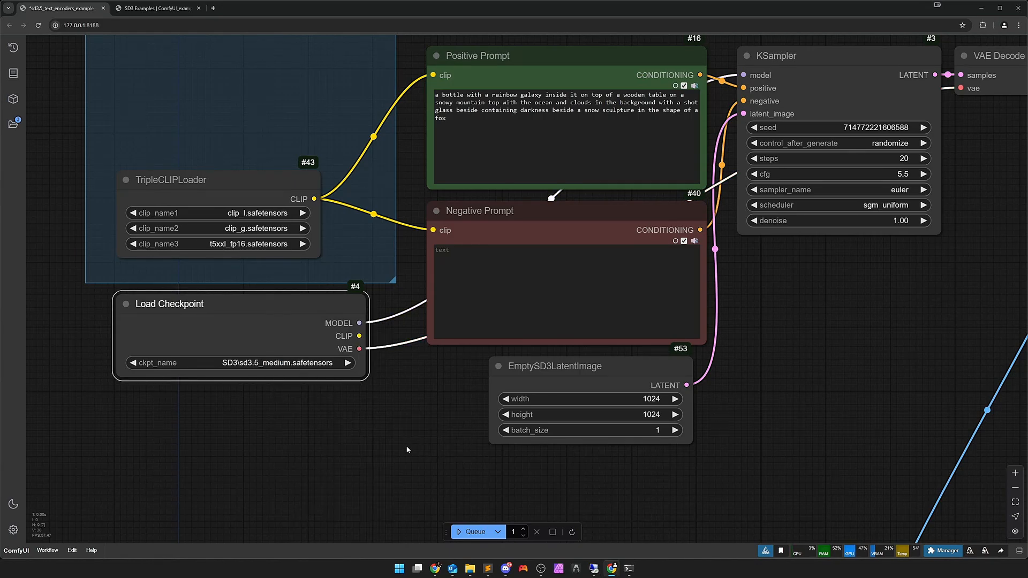
scroll("down", 3)
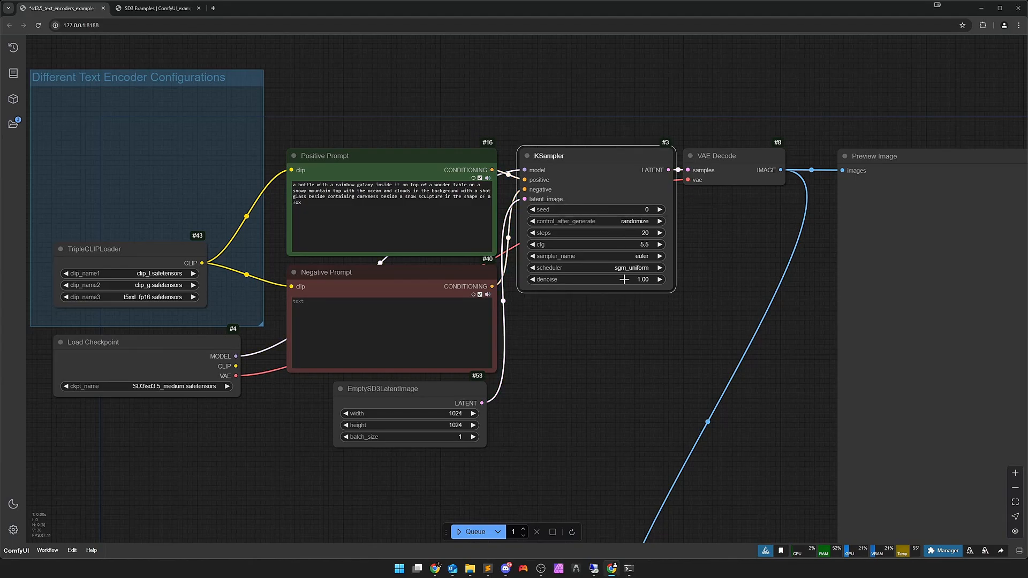
double_click(593, 233)
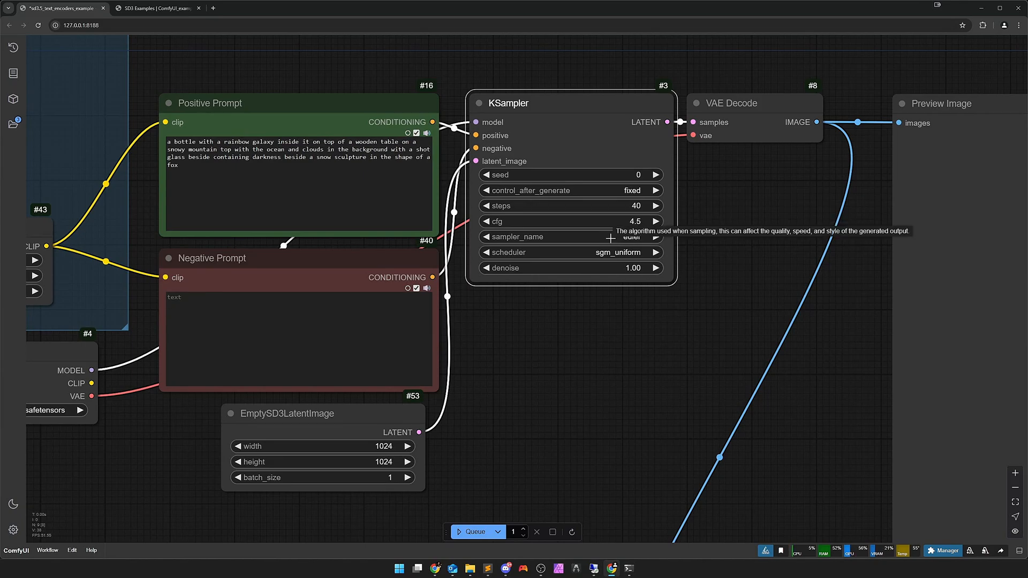
left_click(570, 237)
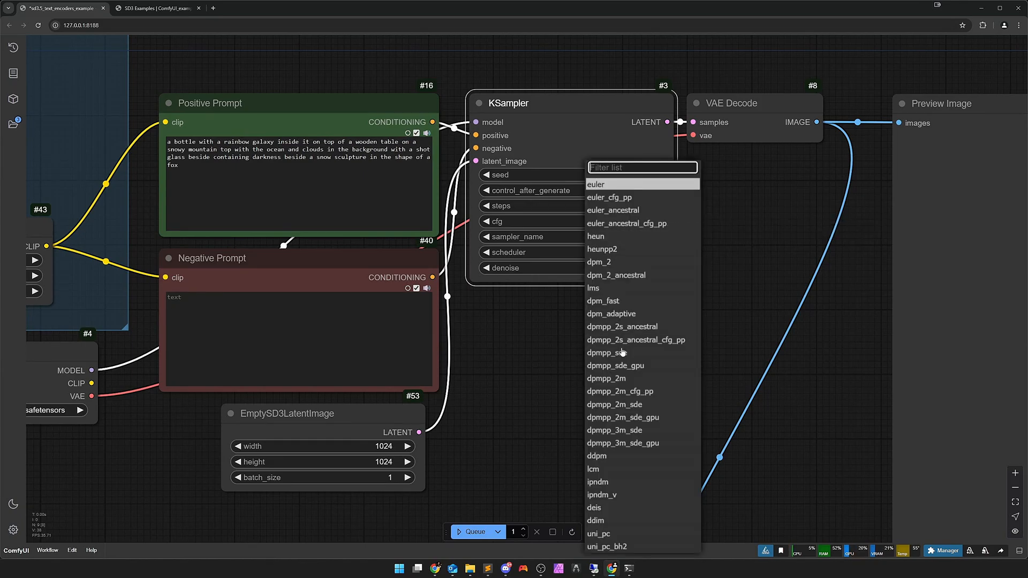
left_click(608, 378)
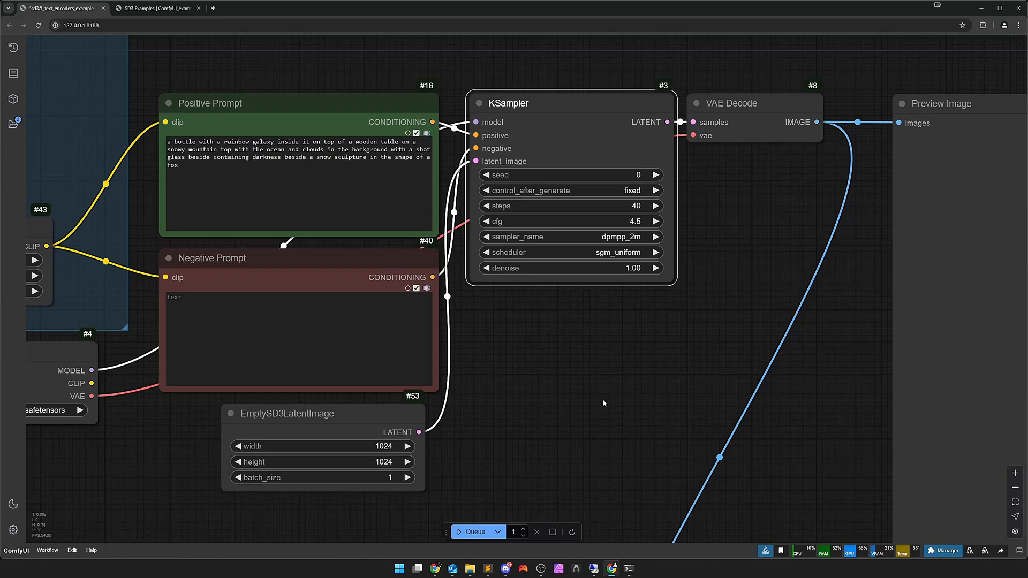
mouse_move(610, 348)
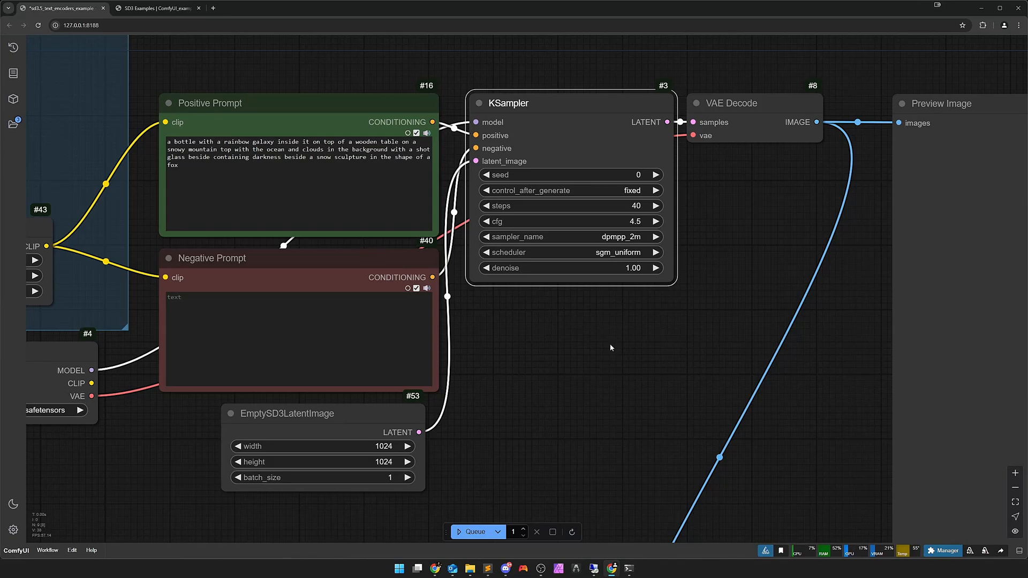
scroll("down", 3)
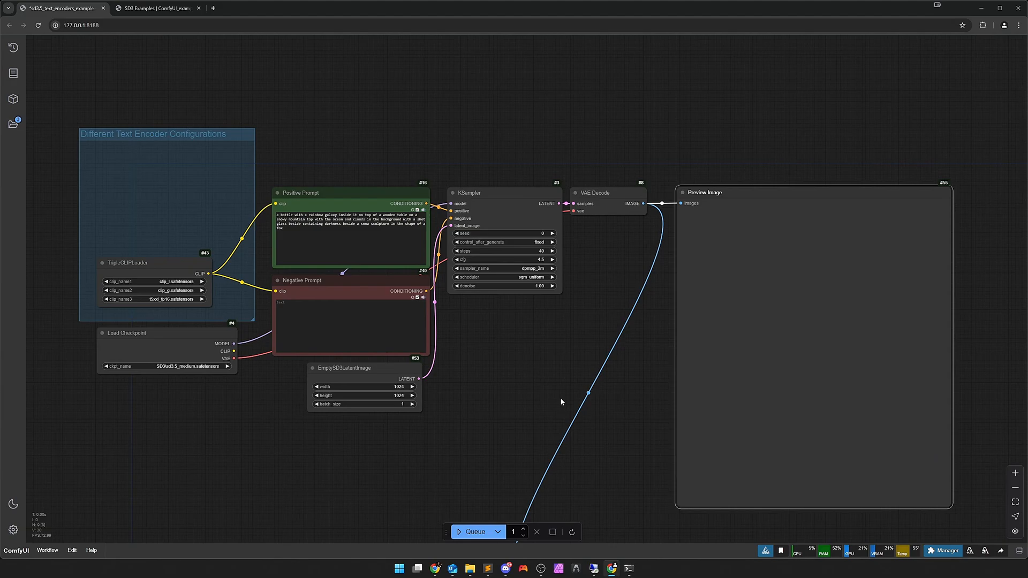
mouse_move(565, 411)
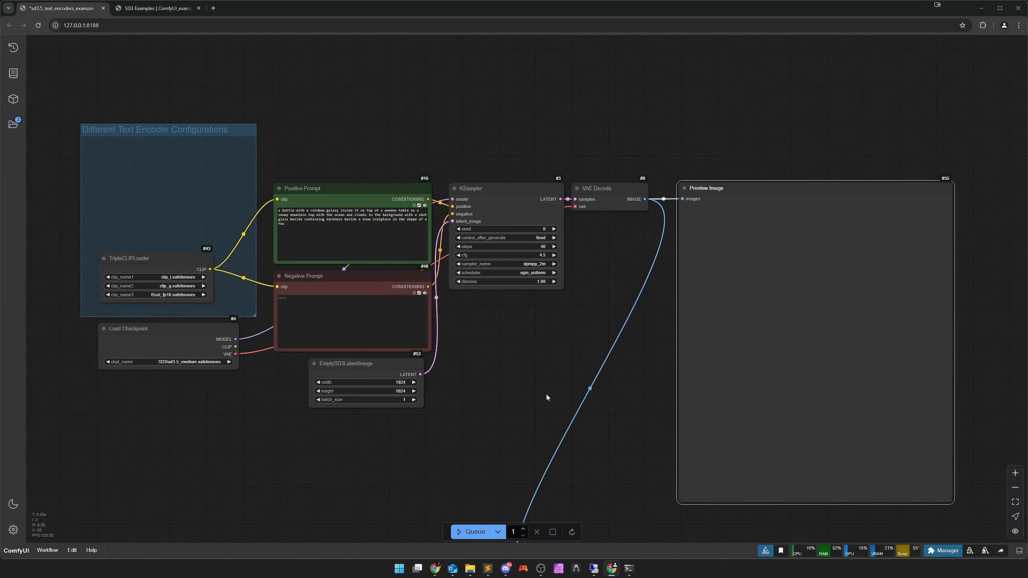
mouse_move(993, 241)
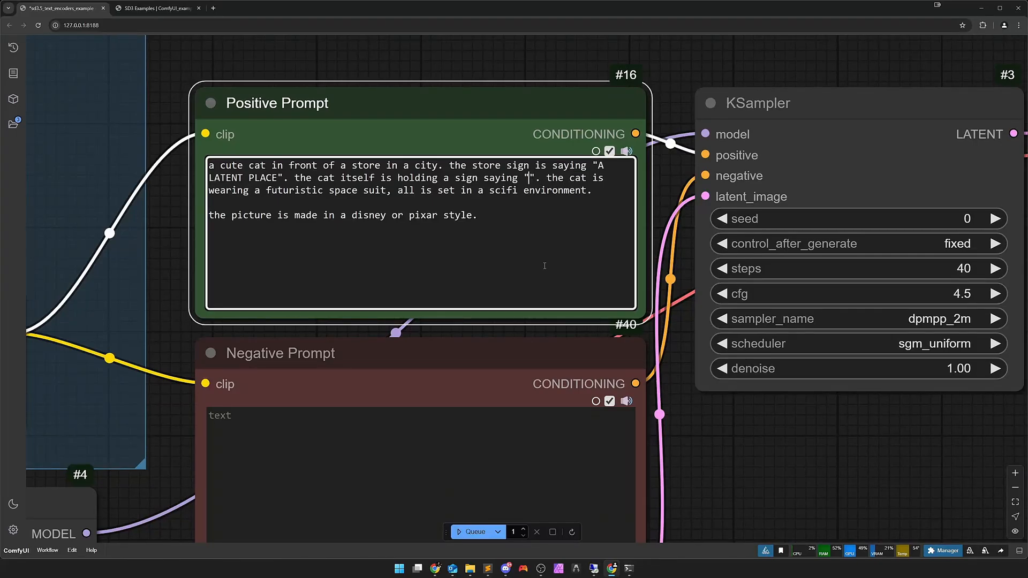
- Put SD35 on the cat's sign and place an SD3 Negative Conditioning node below the negative prompt
type("SD35")
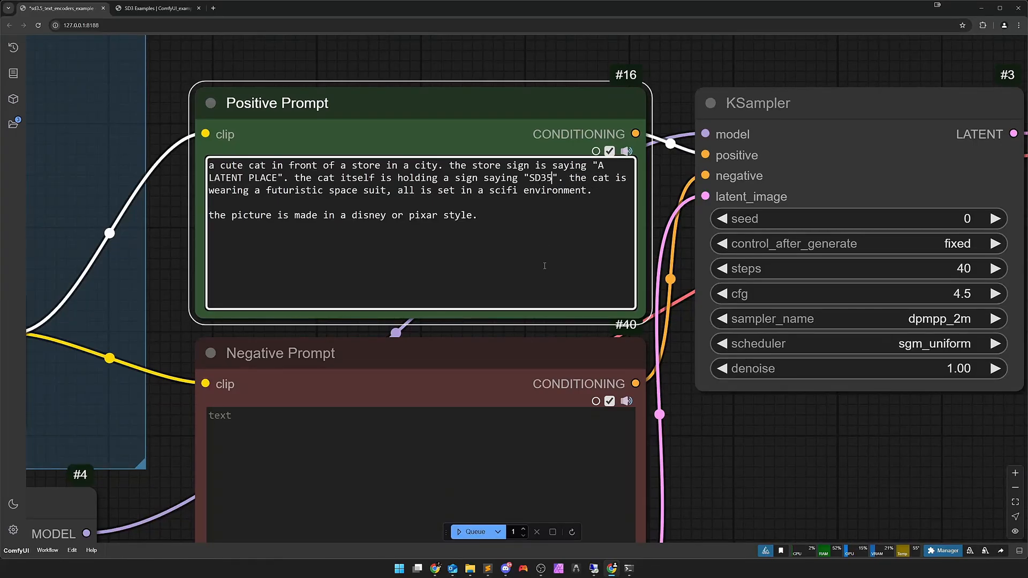
scroll("down", 3)
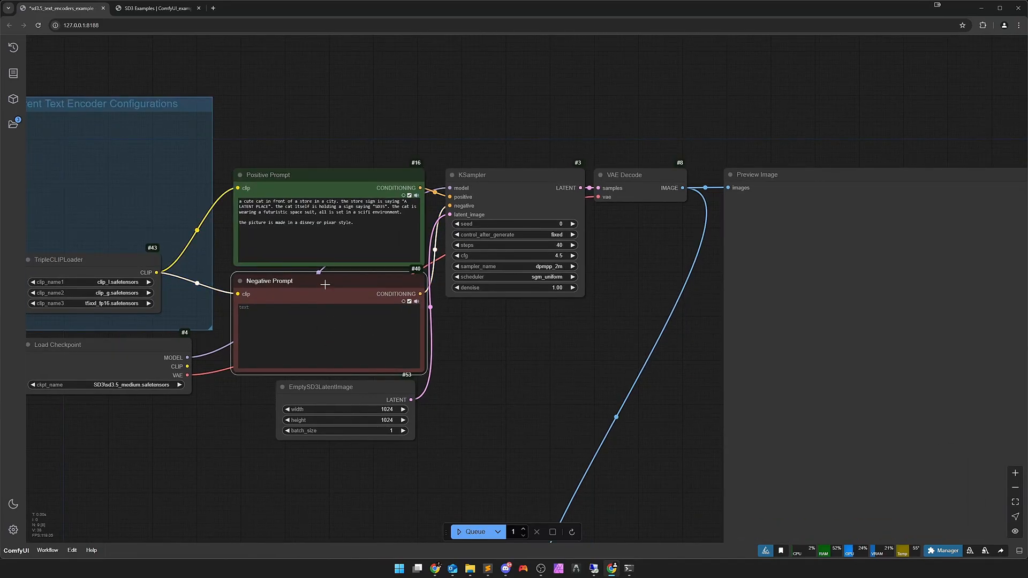
mouse_move(320, 352)
type("sd3")
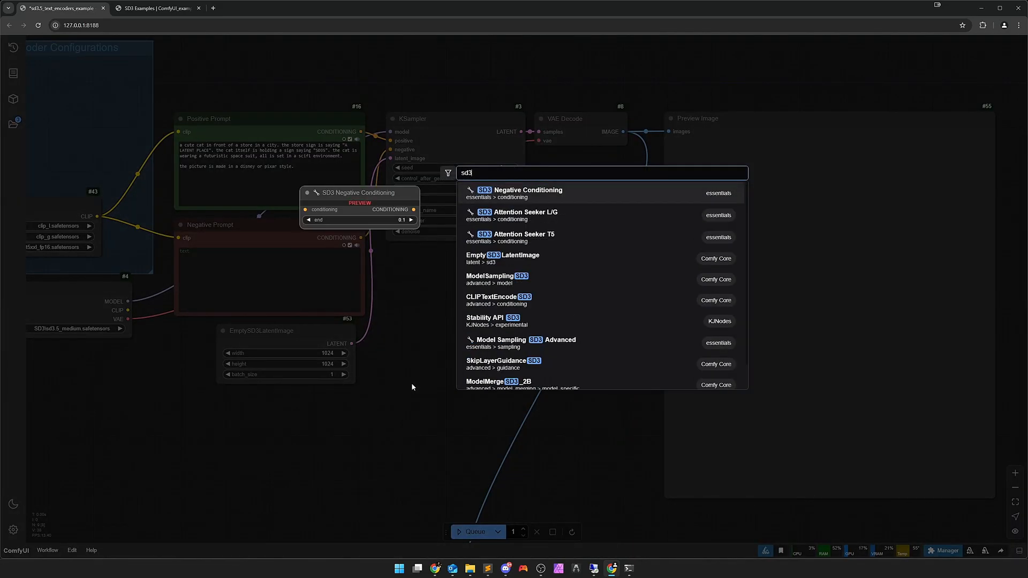
left_click(517, 192)
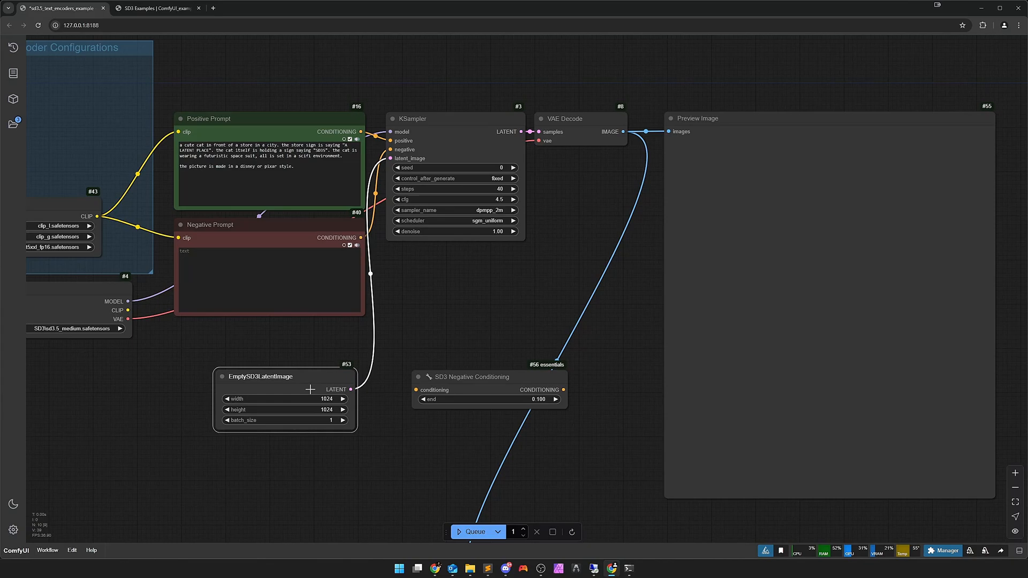
left_click_drag(472, 376, 269, 335)
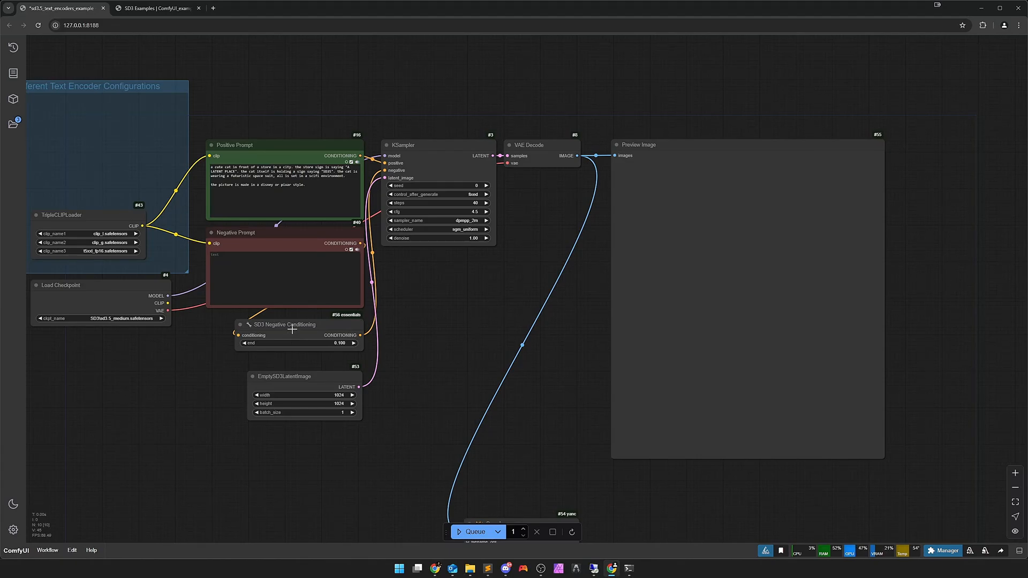
mouse_move(429, 312)
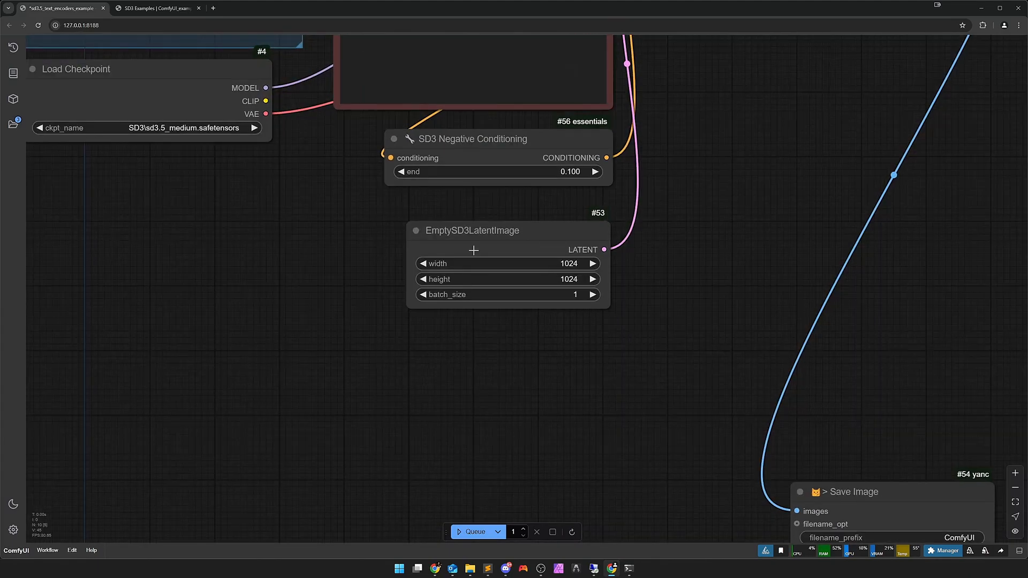
right_click(473, 240)
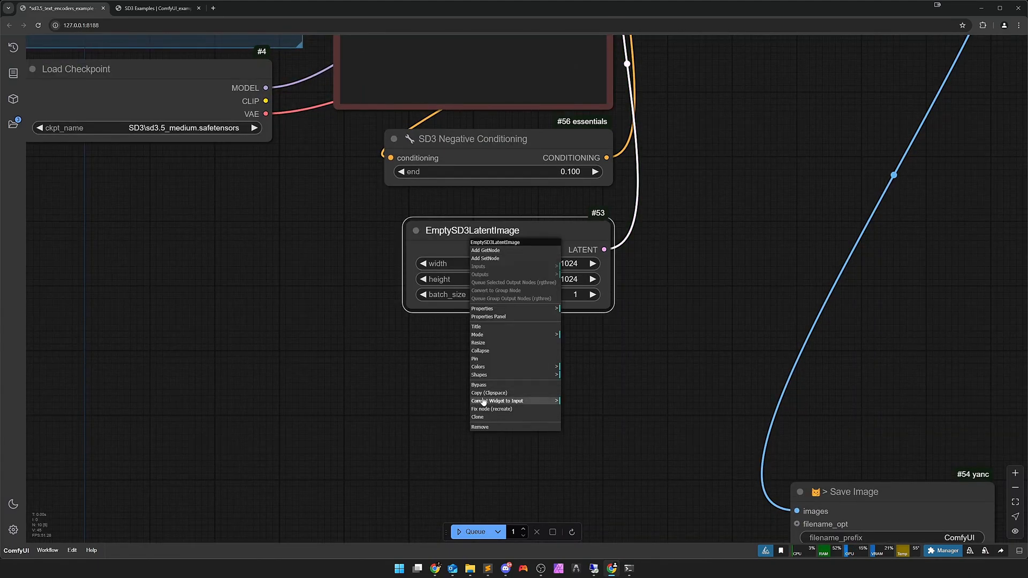
left_click(497, 401)
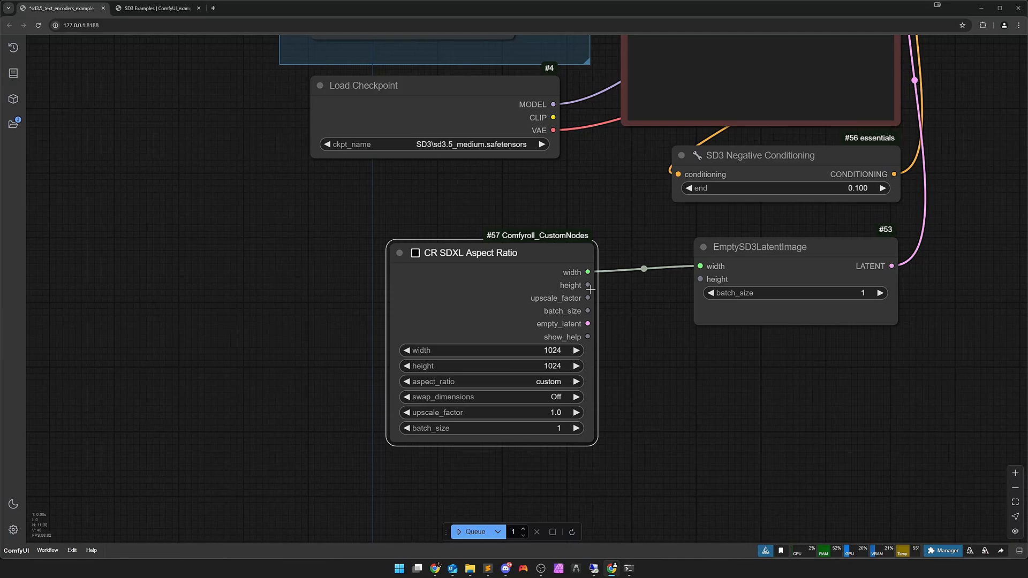
left_click(491, 380)
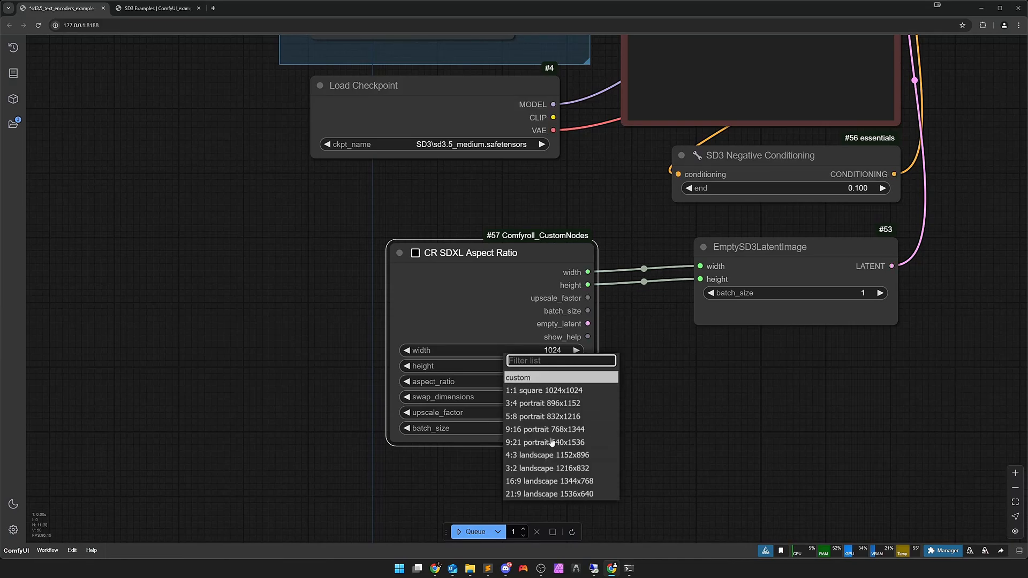
left_click(546, 402)
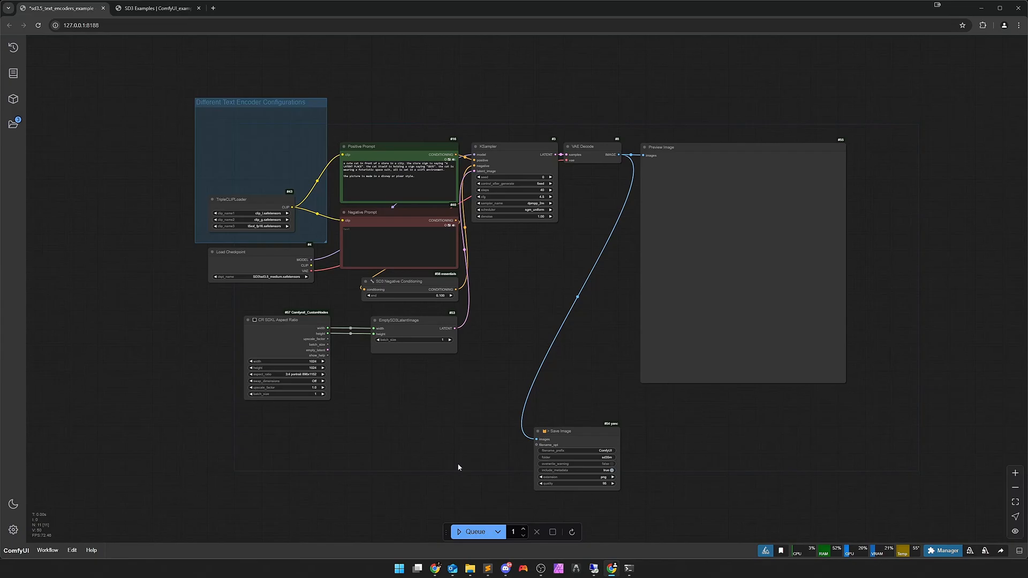
left_click(473, 532)
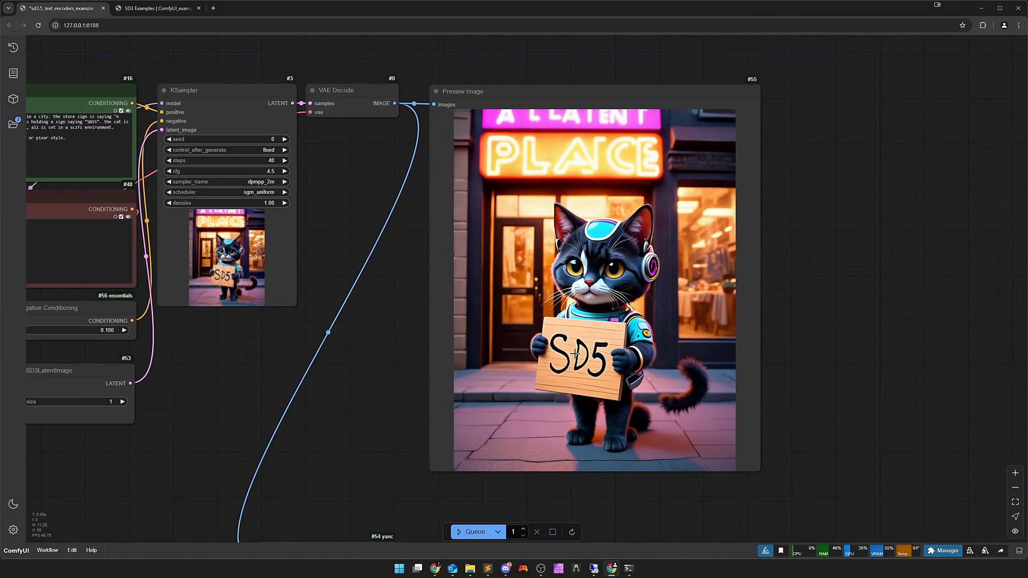
mouse_move(537, 117)
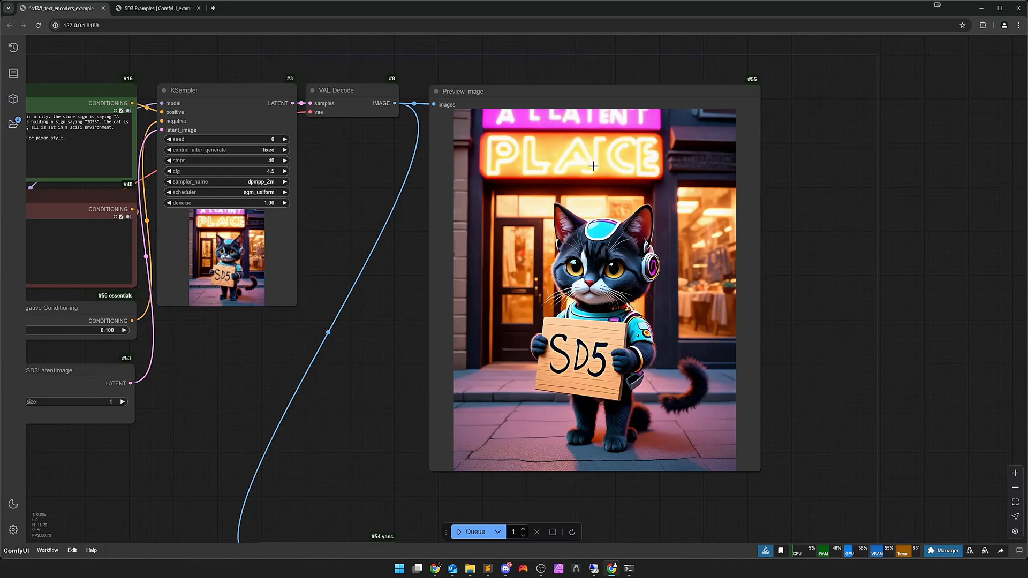
mouse_move(543, 387)
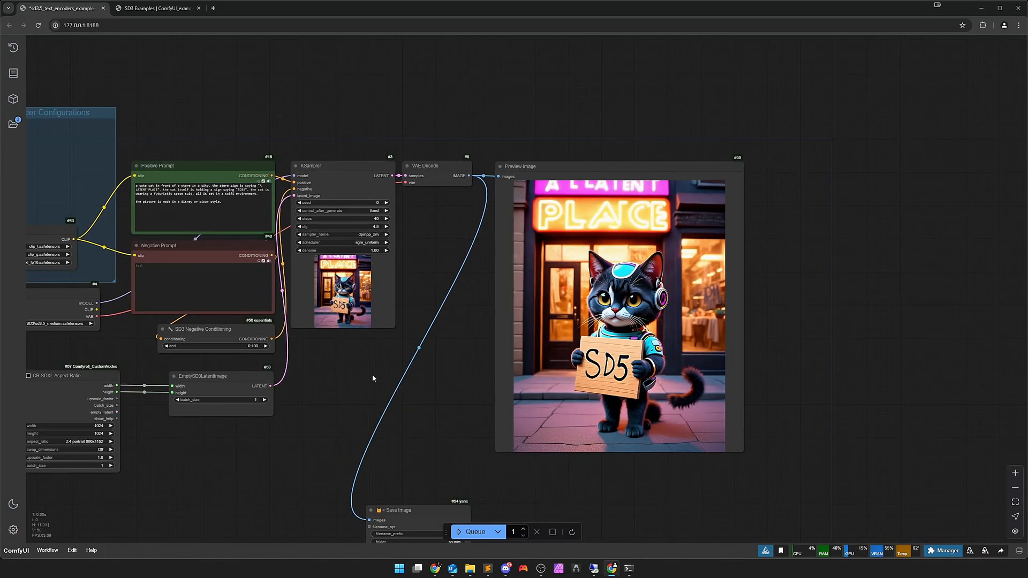
- Pan to the prompt nodes and edit the prompt text toward 'horror, sick, ill'
left_click_drag(372, 378, 544, 361)
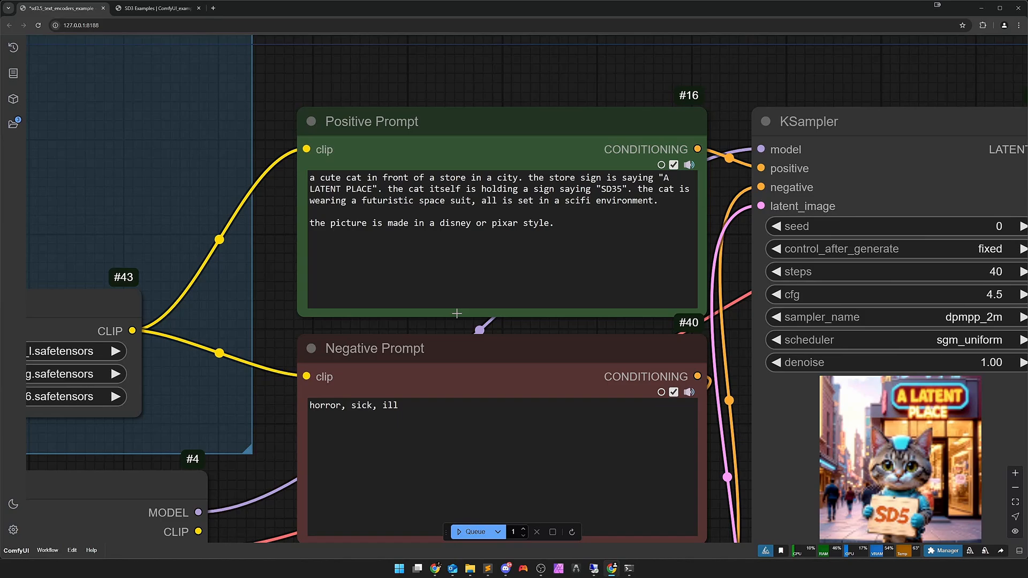
double_click(450, 222)
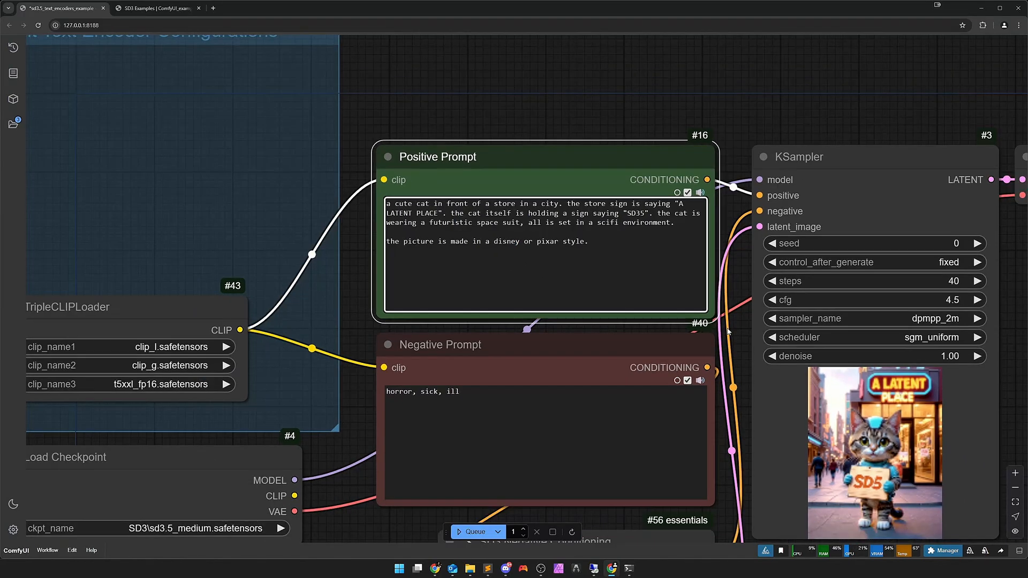
scroll("down", 3)
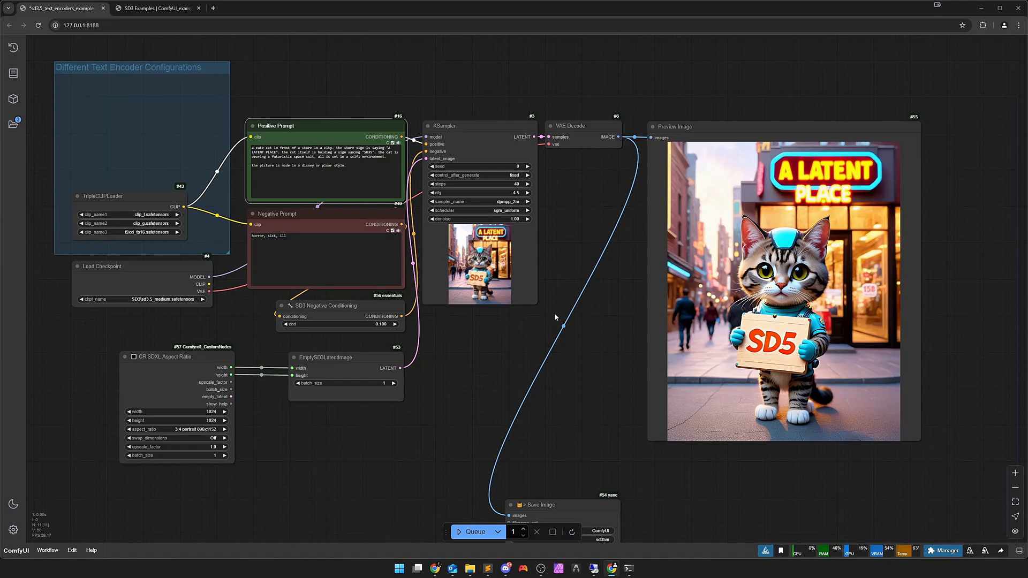
mouse_move(571, 386)
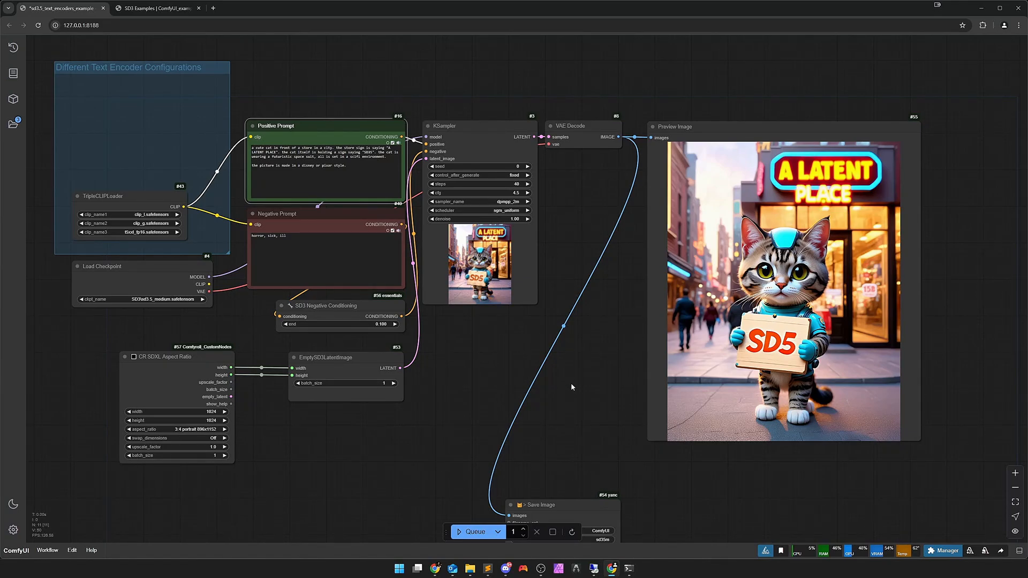
mouse_move(583, 397)
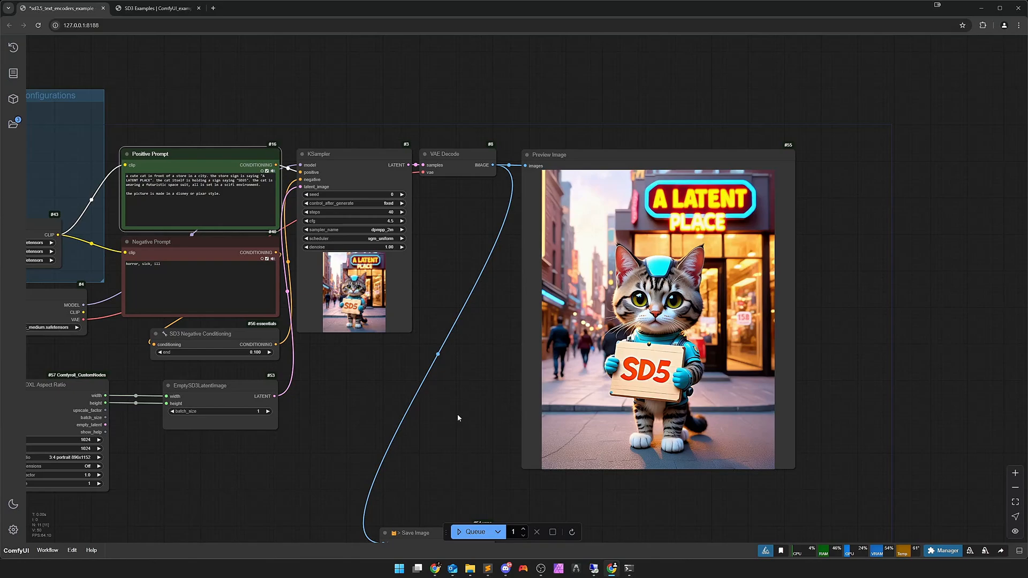
scroll("down", 3)
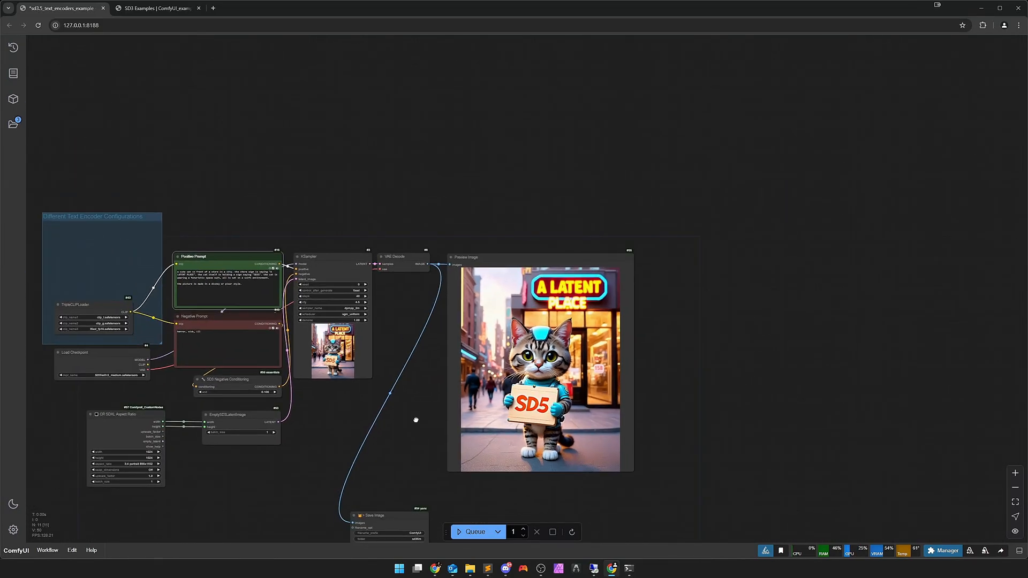
left_click_drag(415, 419, 432, 405)
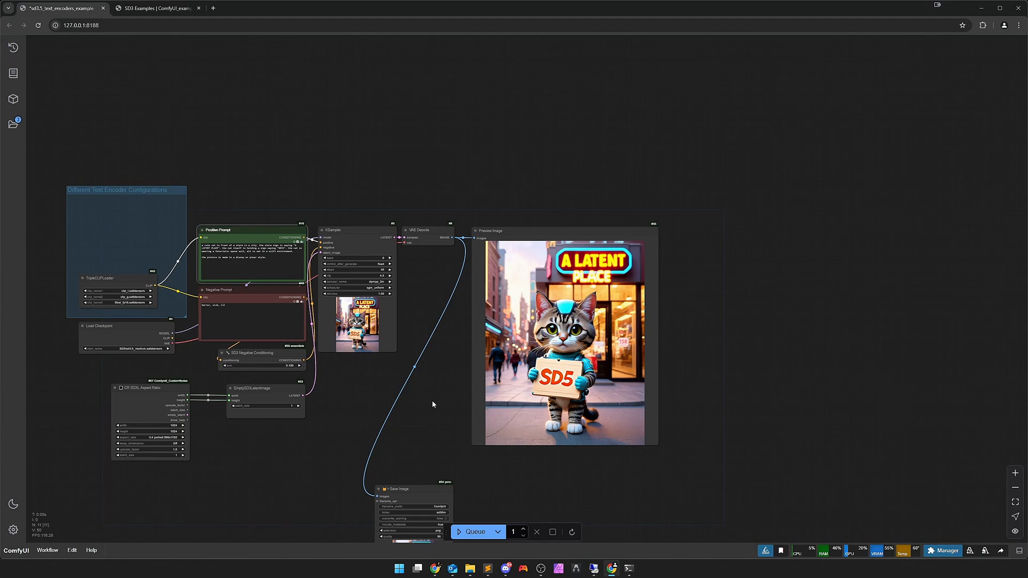
left_click(151, 8)
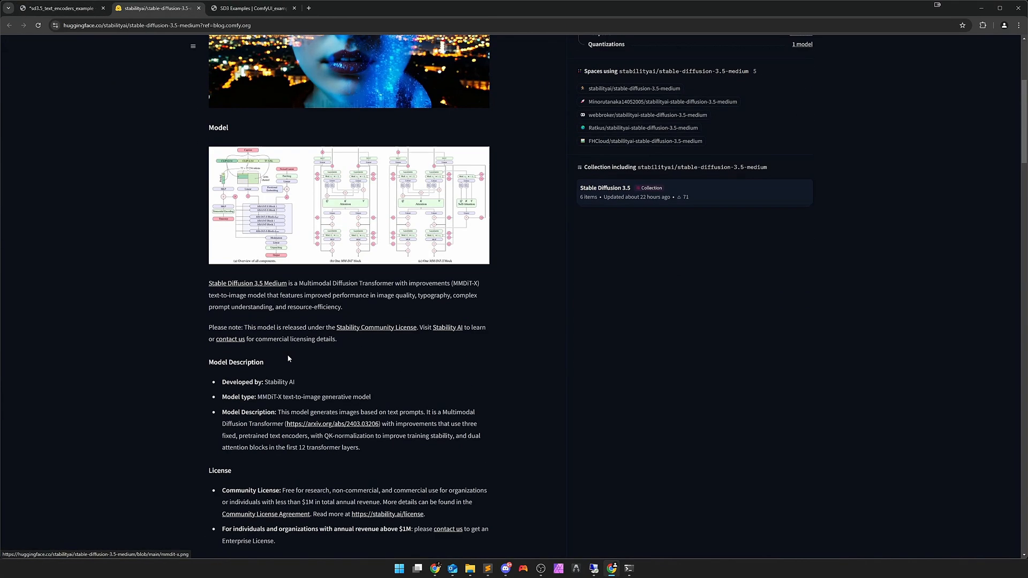
- Highlight the model card's 256→1440 progressive training stages, then switch back to ComfyUI
scroll("down", 3)
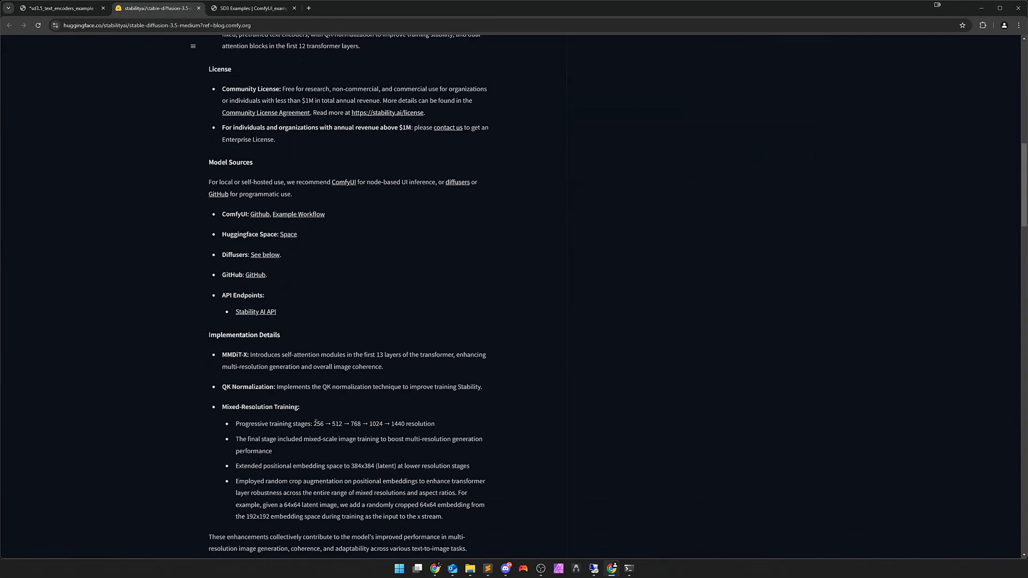
left_click_drag(315, 424, 405, 423)
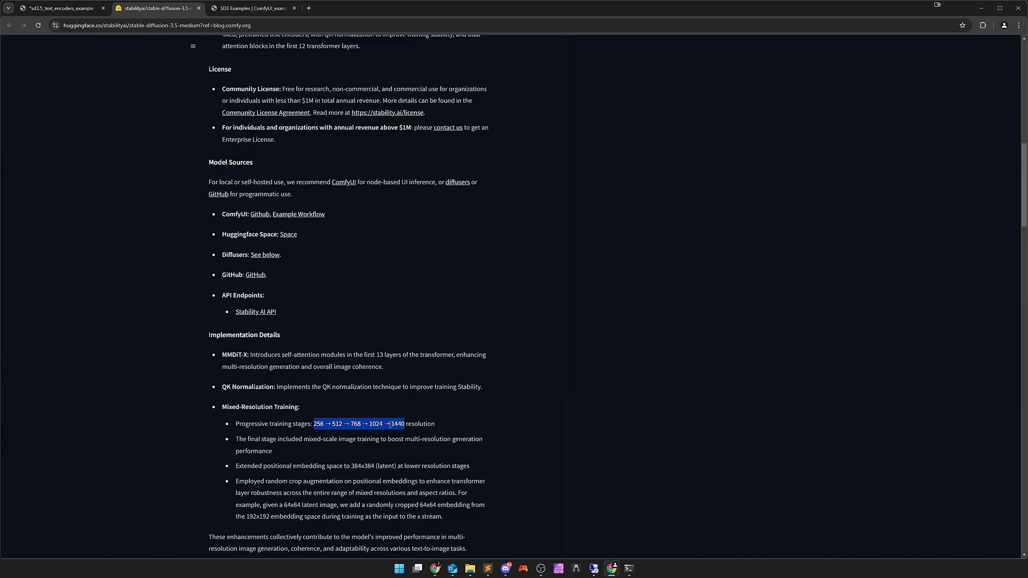
left_click(59, 8)
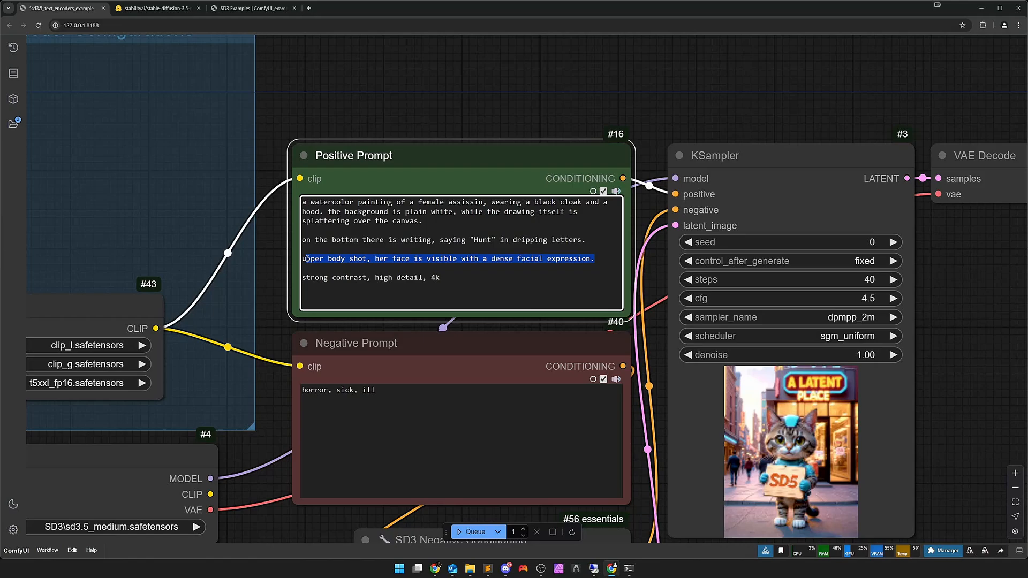
- Prompt a running watercolor assassin, set negative 'horror, hair' and CFG 4.2, and queue it
type("she is shown in an action pose, running. her face is visible with a dense facial expression.")
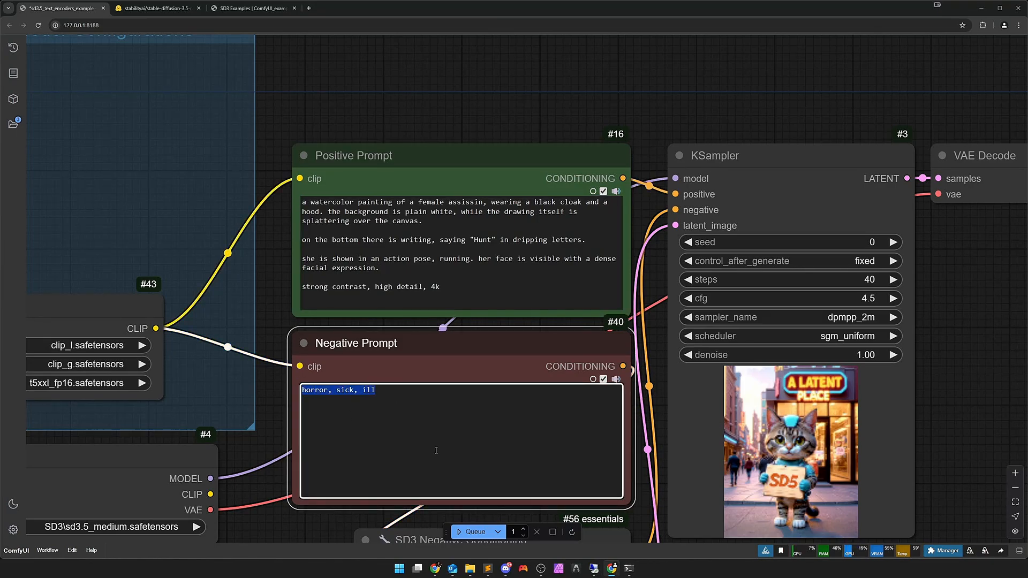
key("Delete")
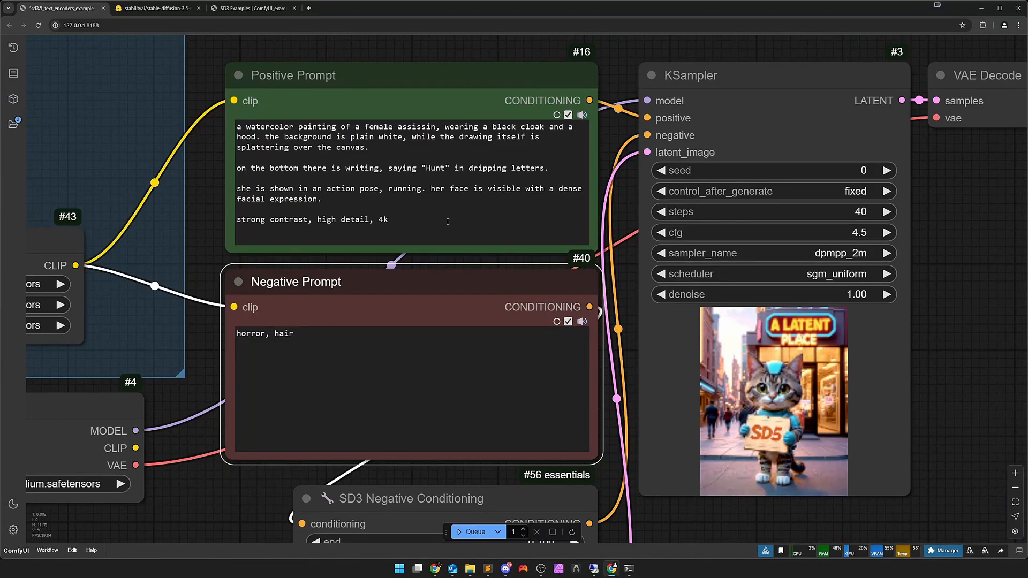
mouse_move(448, 225)
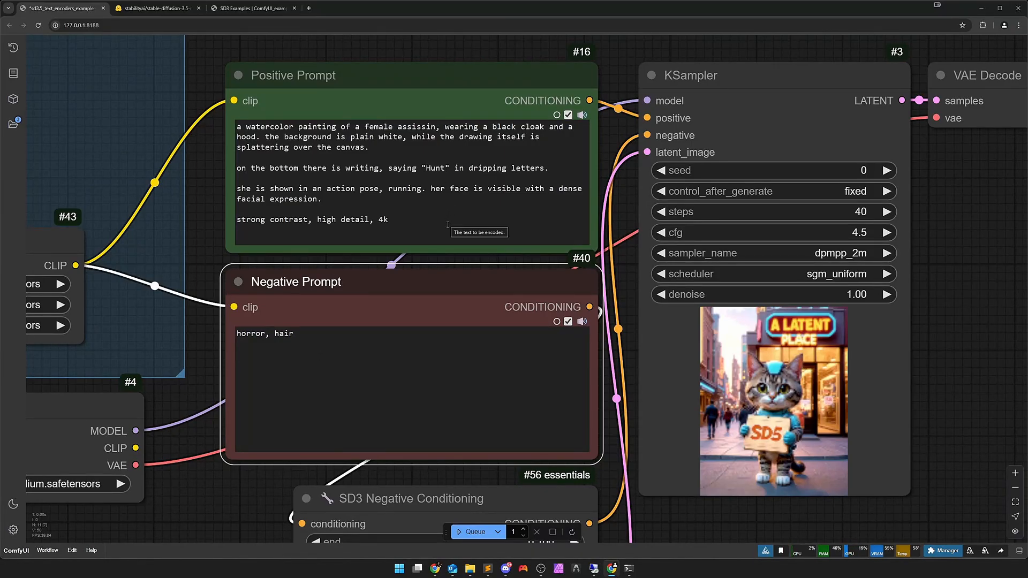
mouse_move(334, 329)
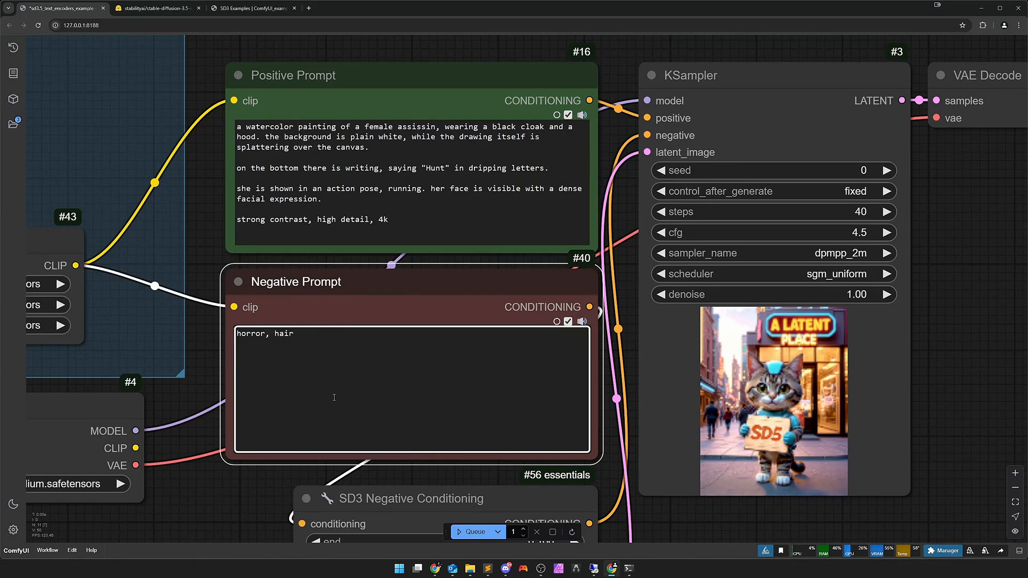
left_click(293, 334)
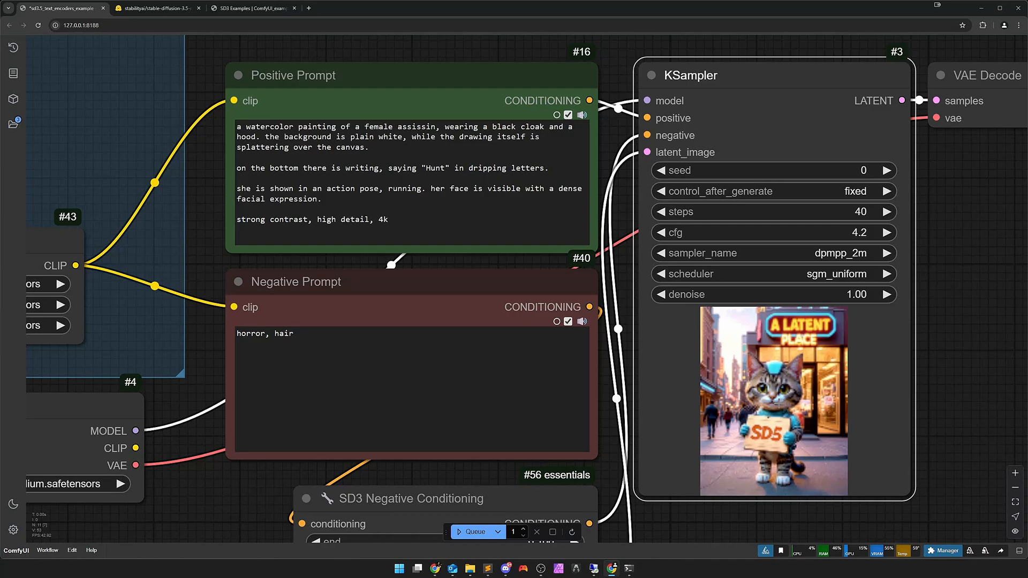
scroll("down", 3)
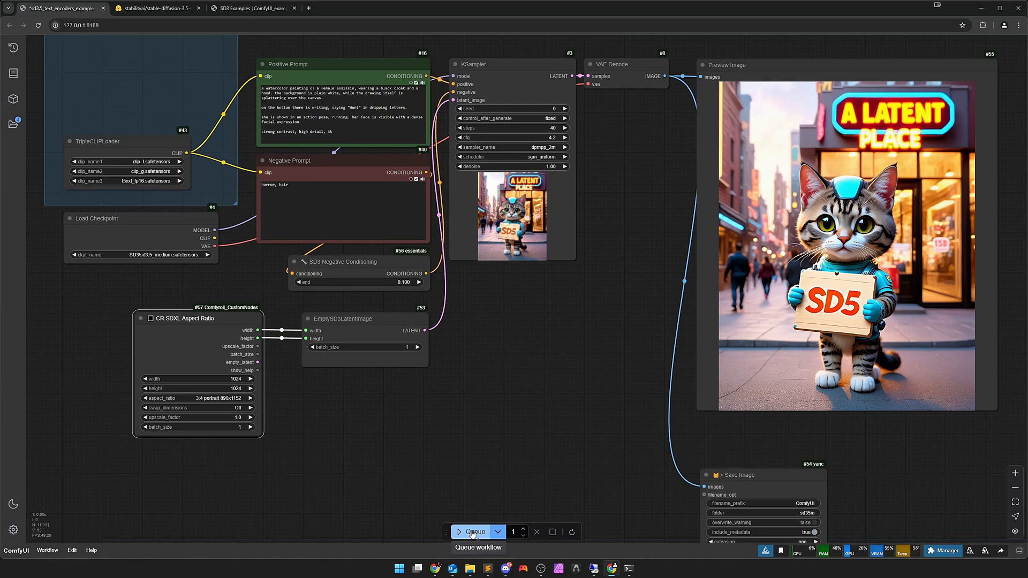
left_click(473, 531)
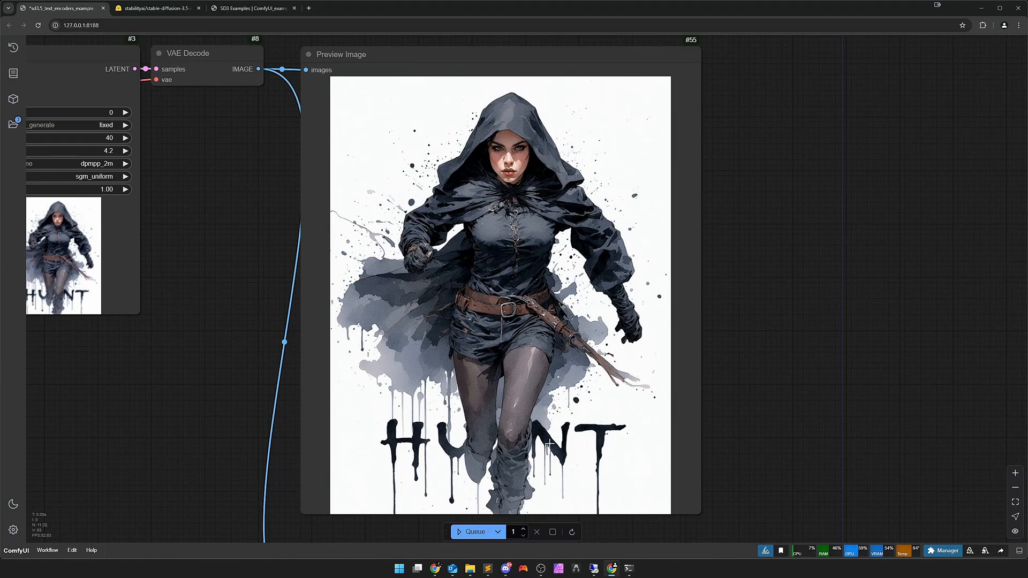
mouse_move(505, 441)
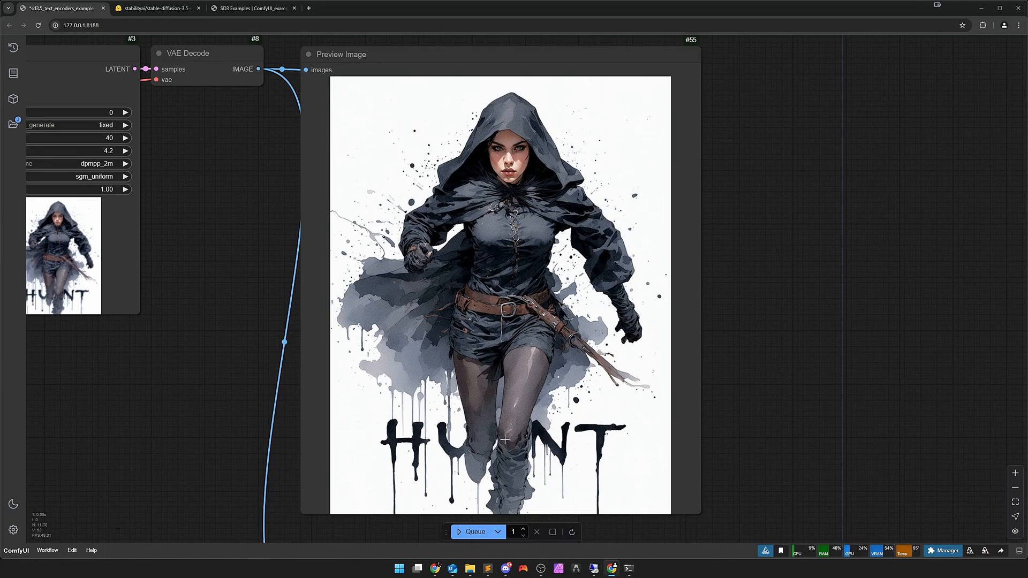
mouse_move(475, 452)
type("ap")
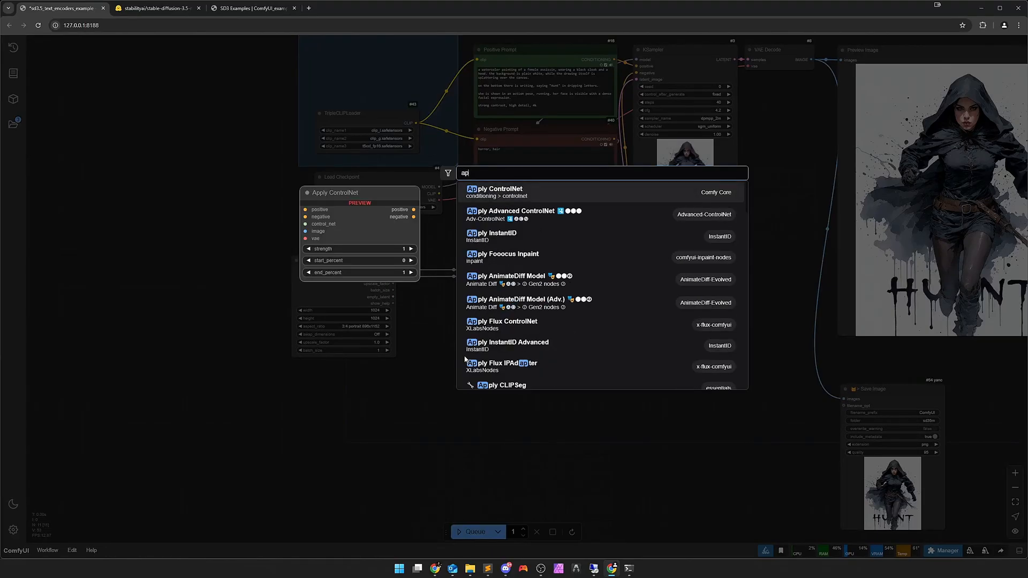
- Add a CR SD1.5 Aspect Ratio node at 3:4 portrait 512x682 and queue a new render
type("aspect")
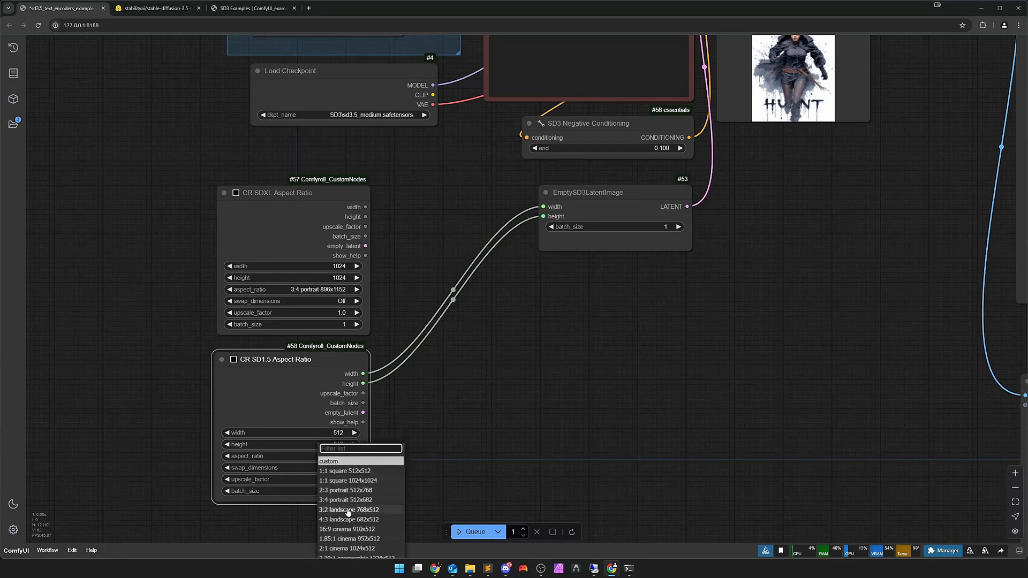
left_click(350, 499)
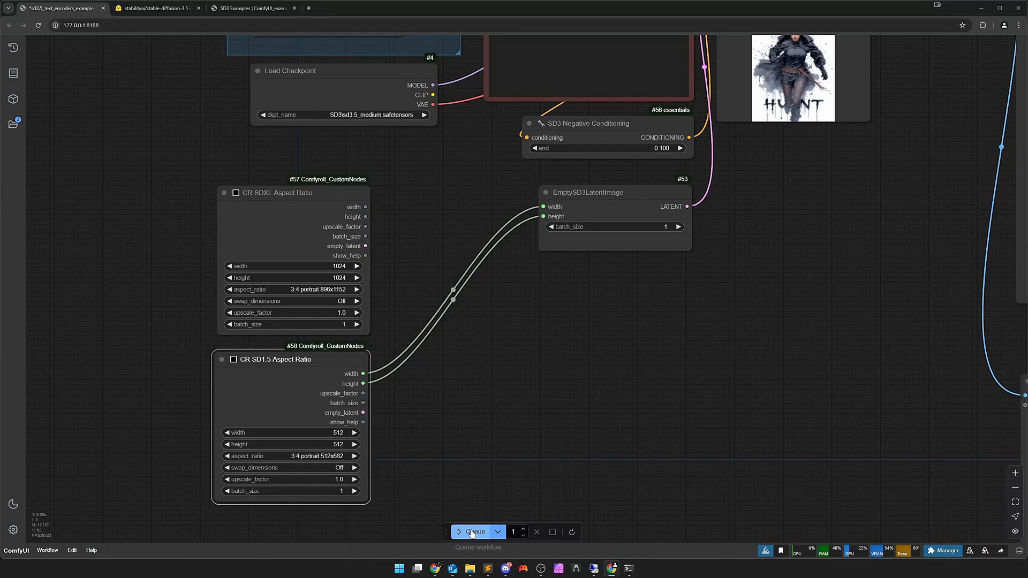
left_click(473, 531)
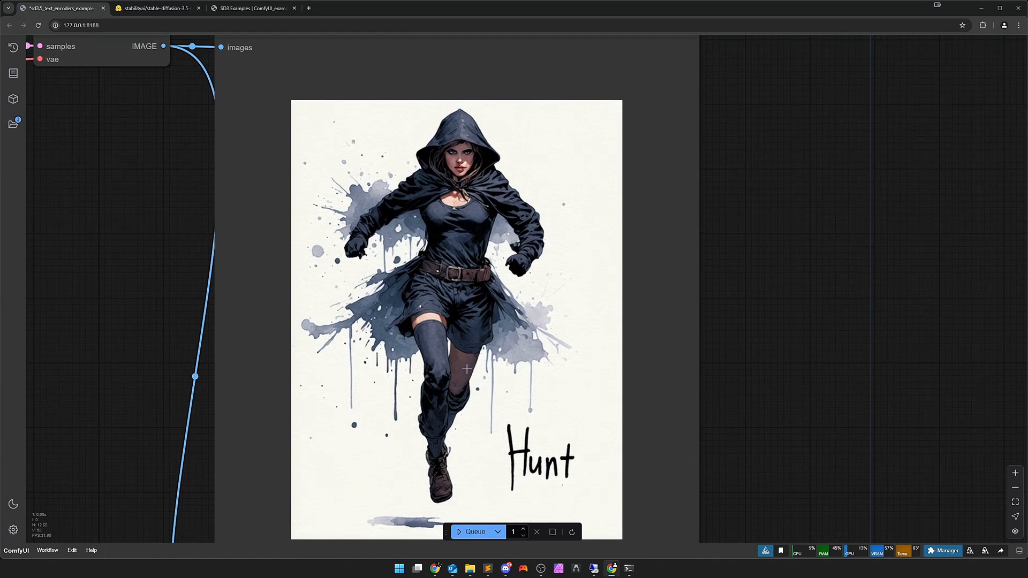
mouse_move(452, 385)
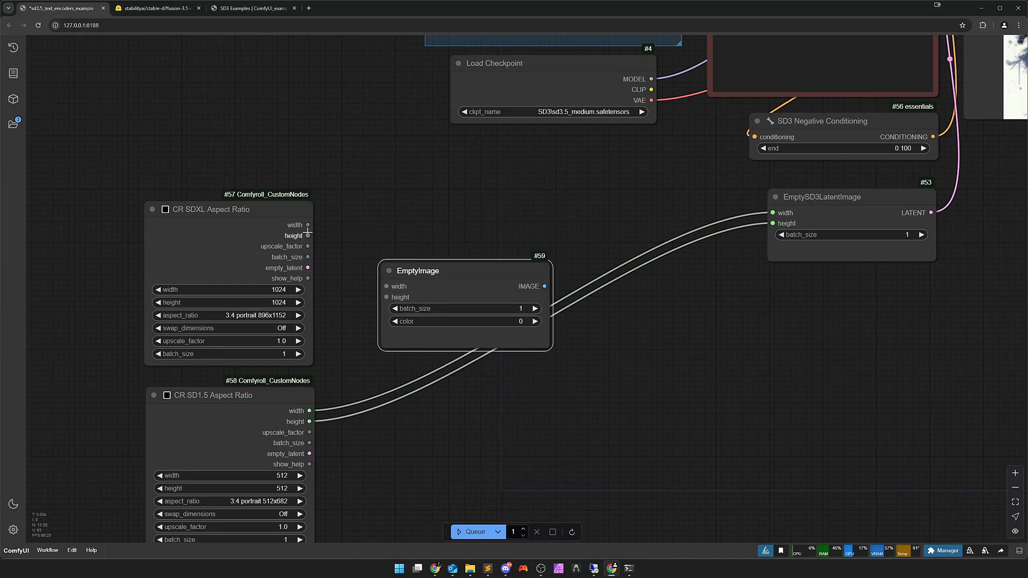
- Move EmptyImage beside the ratio node, add nearest-exact Scale Image to Side and Get Image Size
left_click_drag(308, 224, 386, 286)
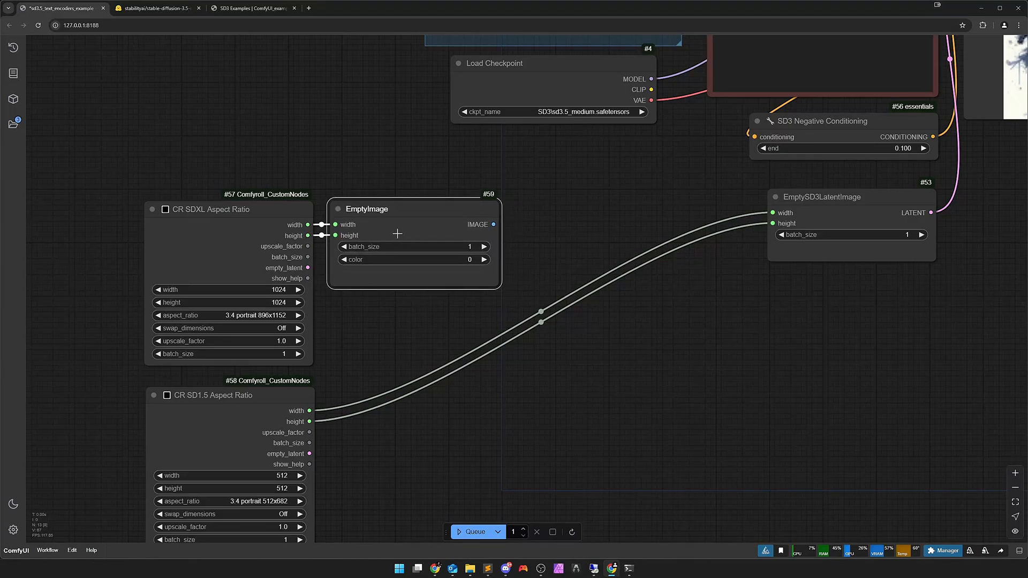
double_click(397, 233)
type("> sc")
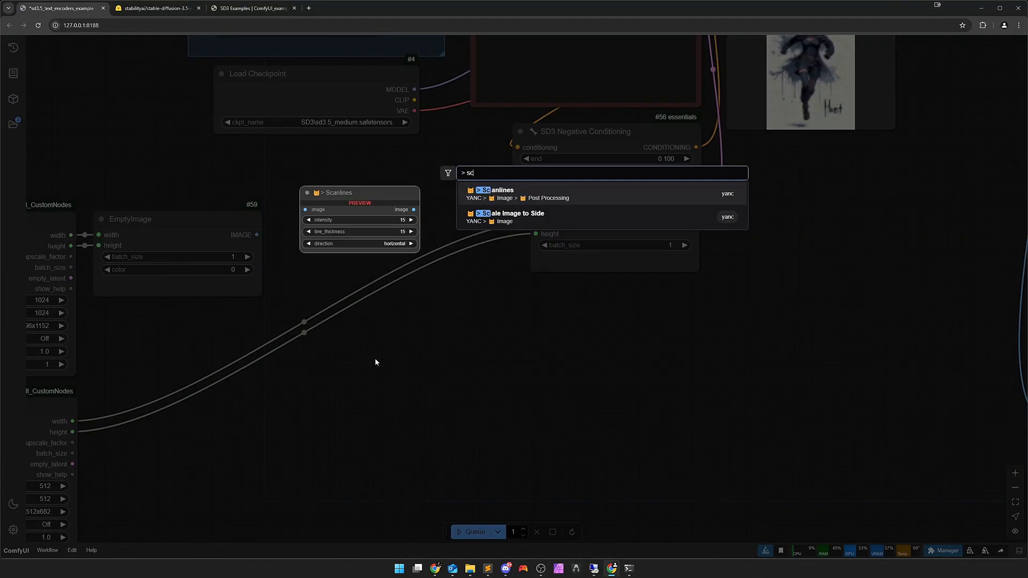
left_click(510, 213)
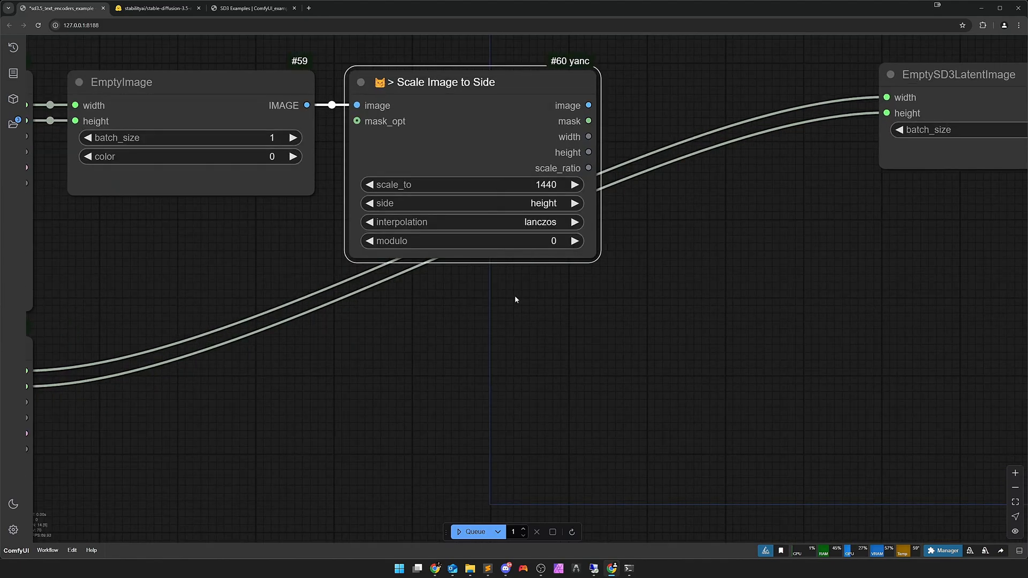
left_click(472, 221)
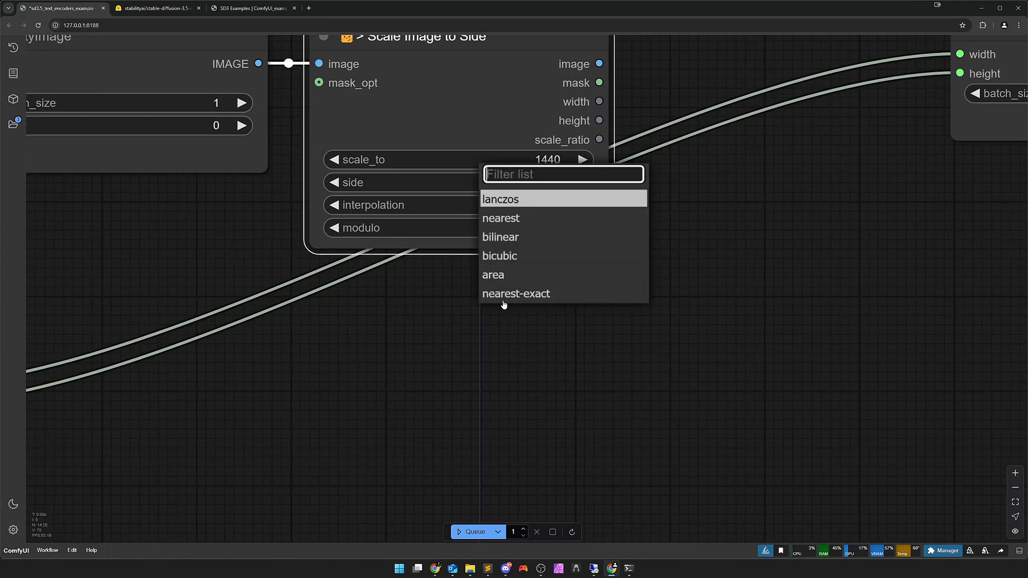
left_click(515, 293)
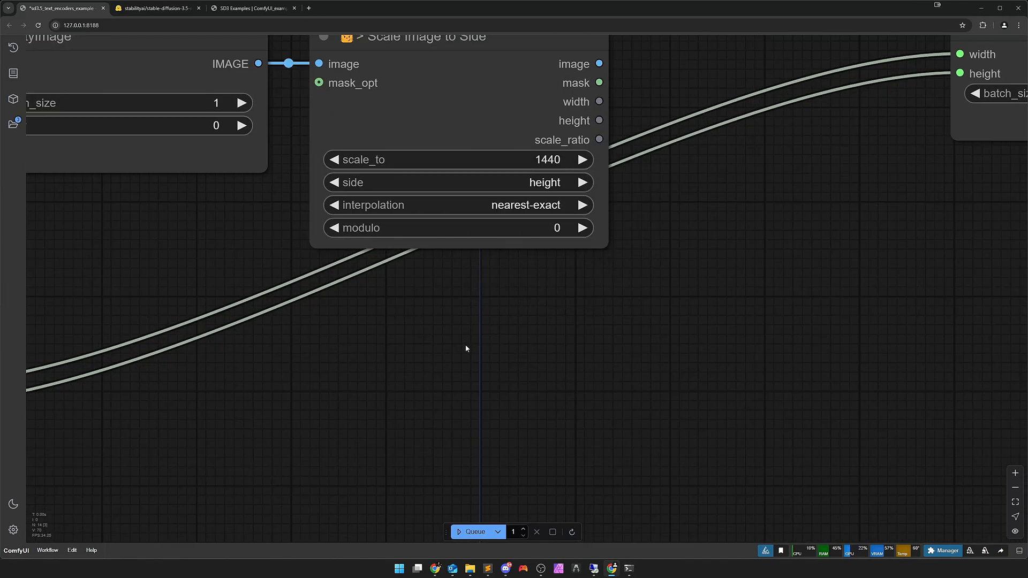
scroll("down", 3)
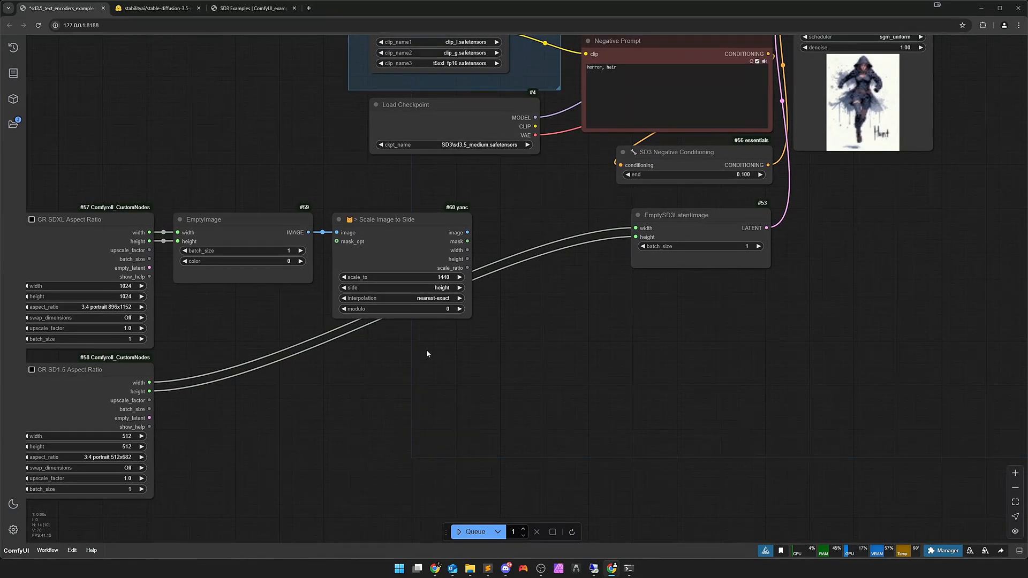
mouse_move(462, 359)
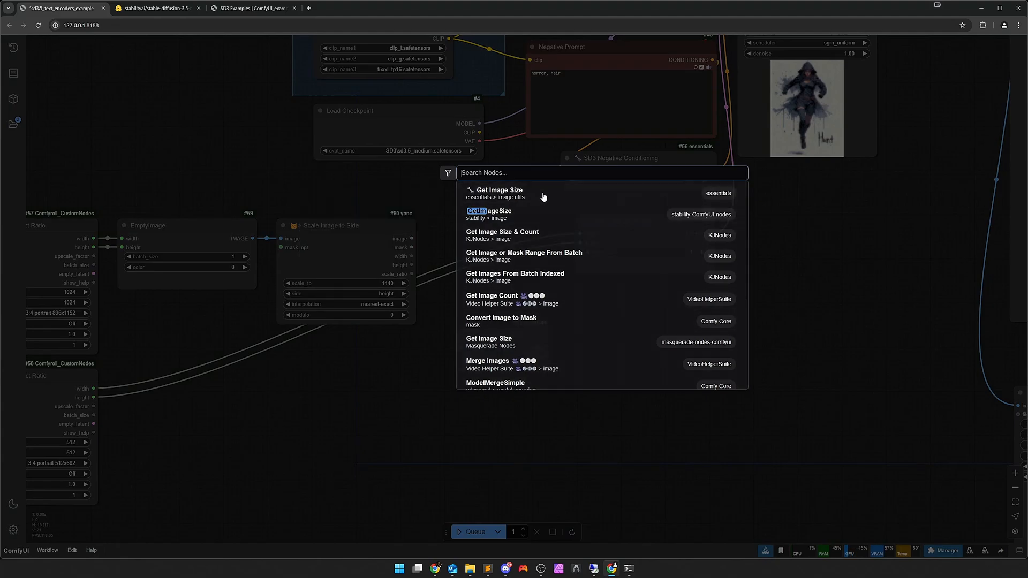
left_click(499, 193)
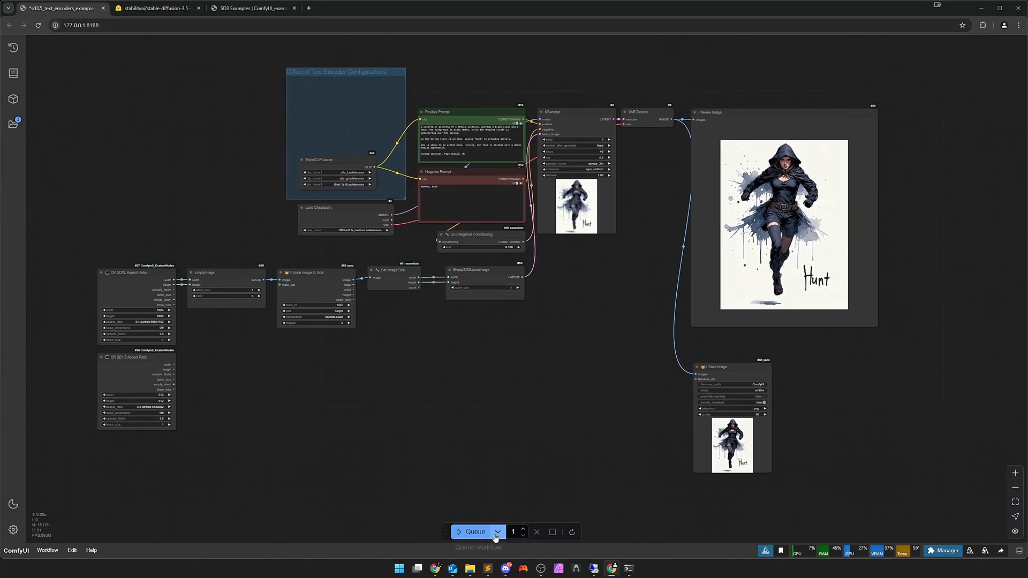
- Render the larger watercolor hooded assassin 'Hunt' image and copy it to the clipboard
left_click(473, 532)
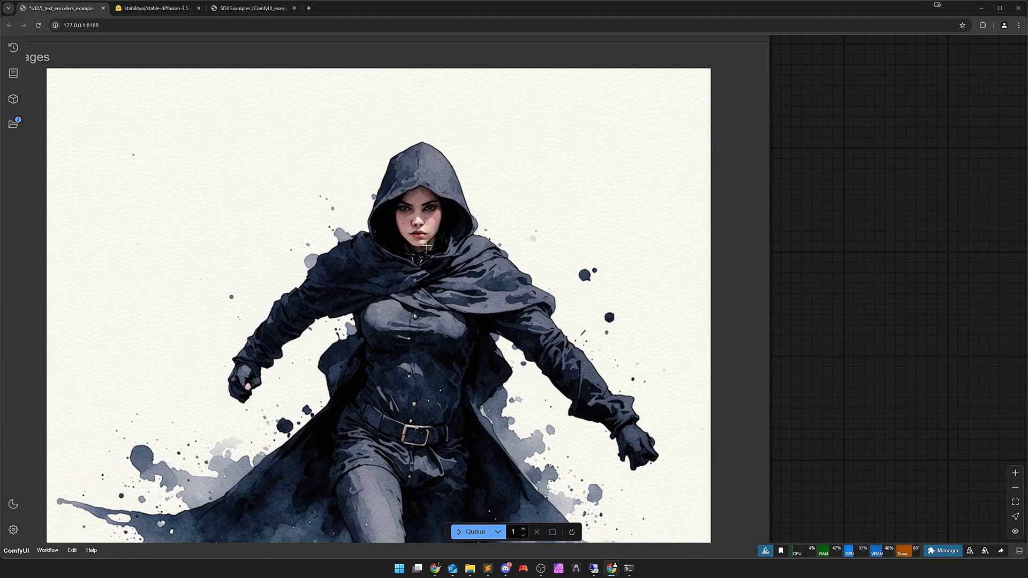
mouse_move(409, 245)
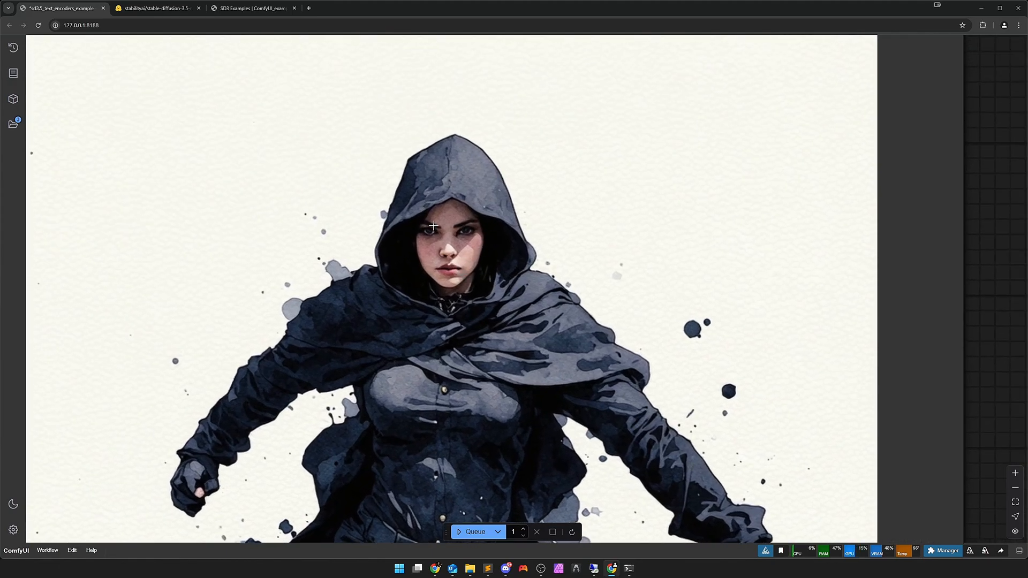
mouse_move(444, 255)
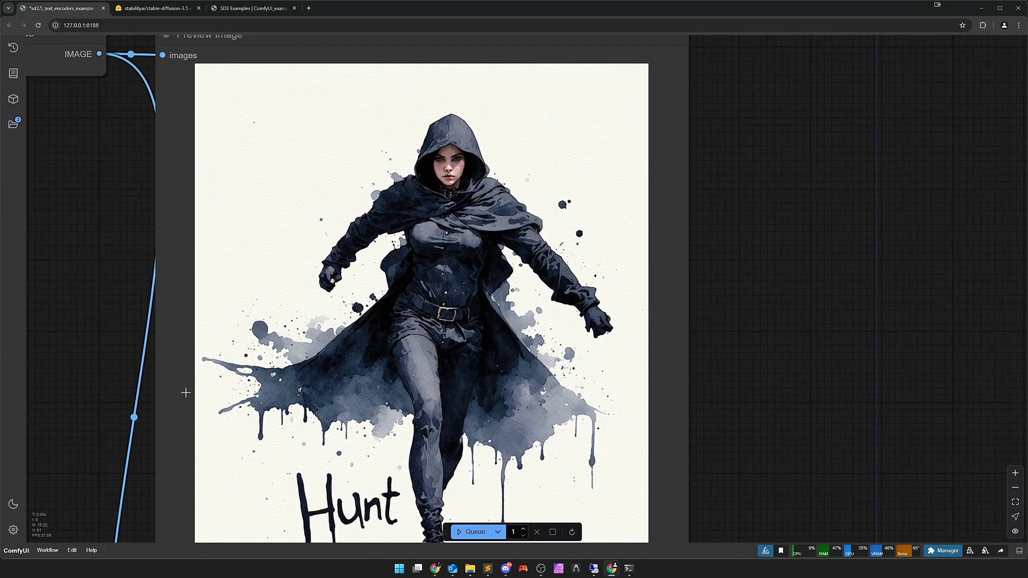
mouse_move(358, 423)
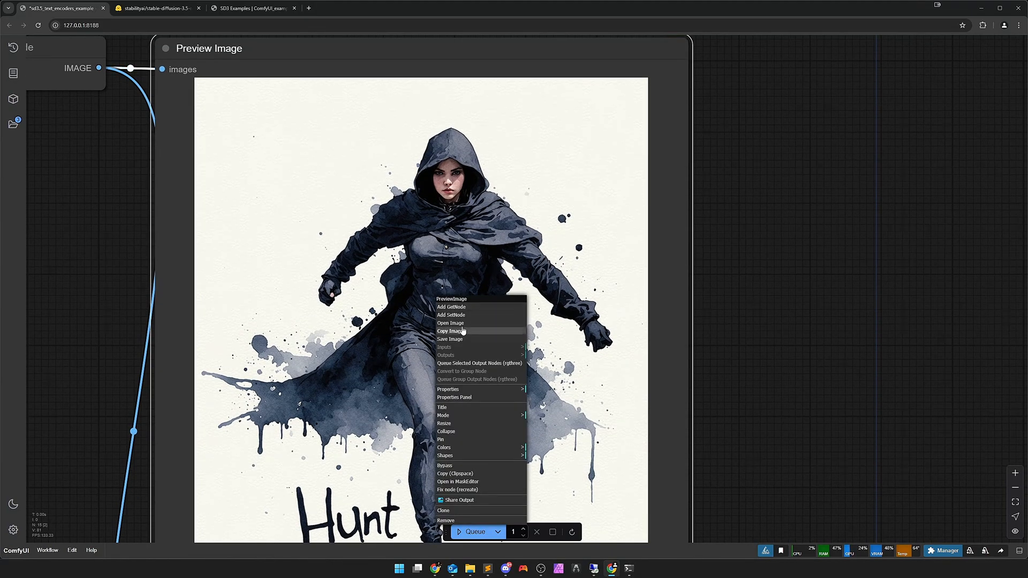
left_click(450, 322)
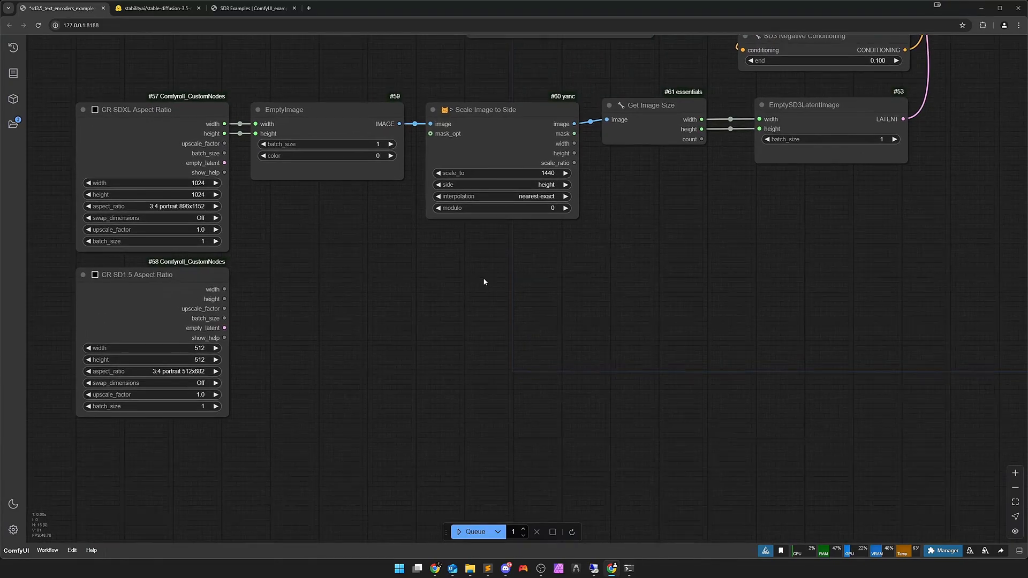
- Insert ImageScaleToTotalPixels before Get Image Size and feed SD1.5 ratio dimensions to EmptyImage
type("sca")
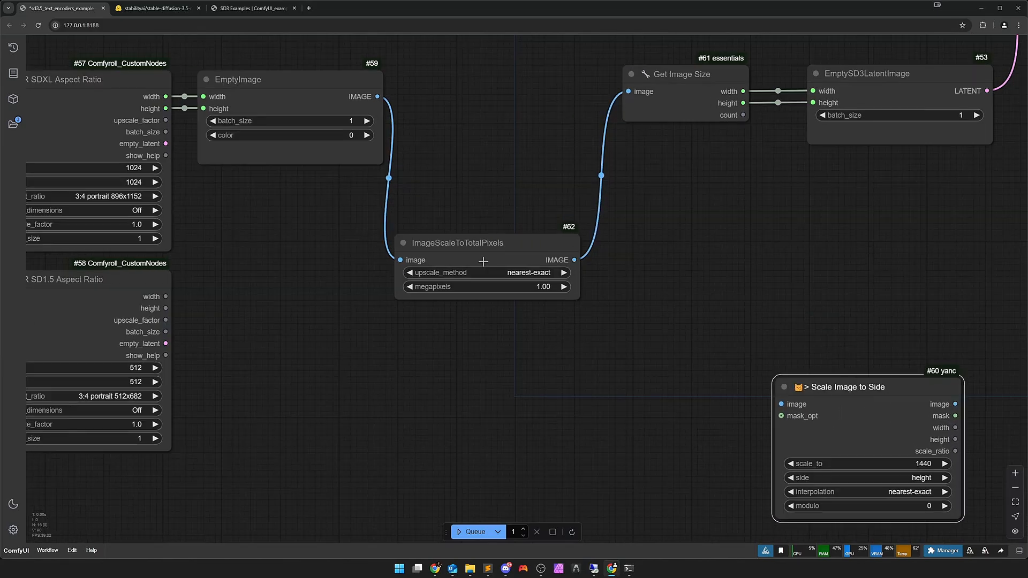
left_click_drag(461, 242, 501, 78)
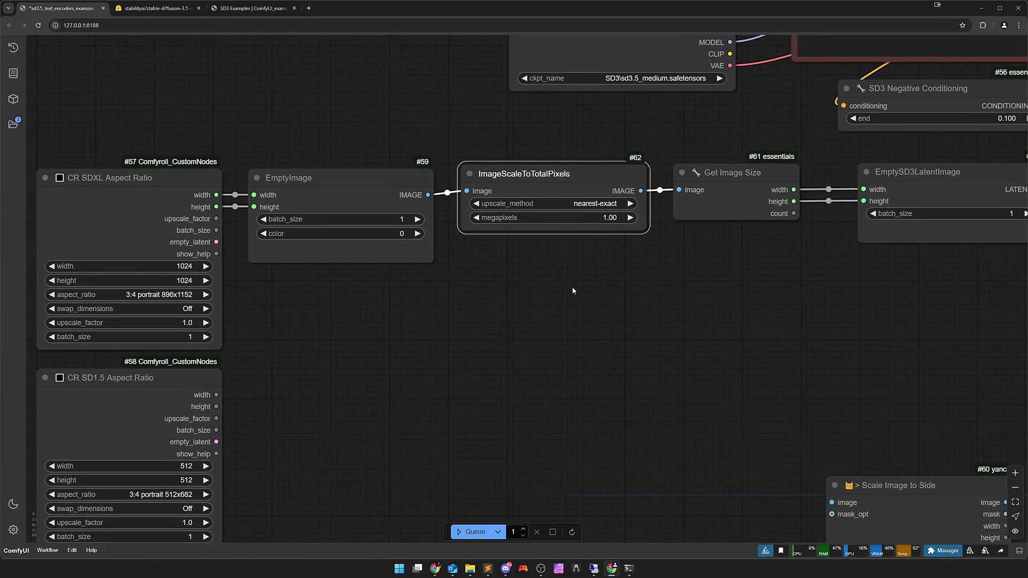
left_click_drag(572, 290, 531, 282)
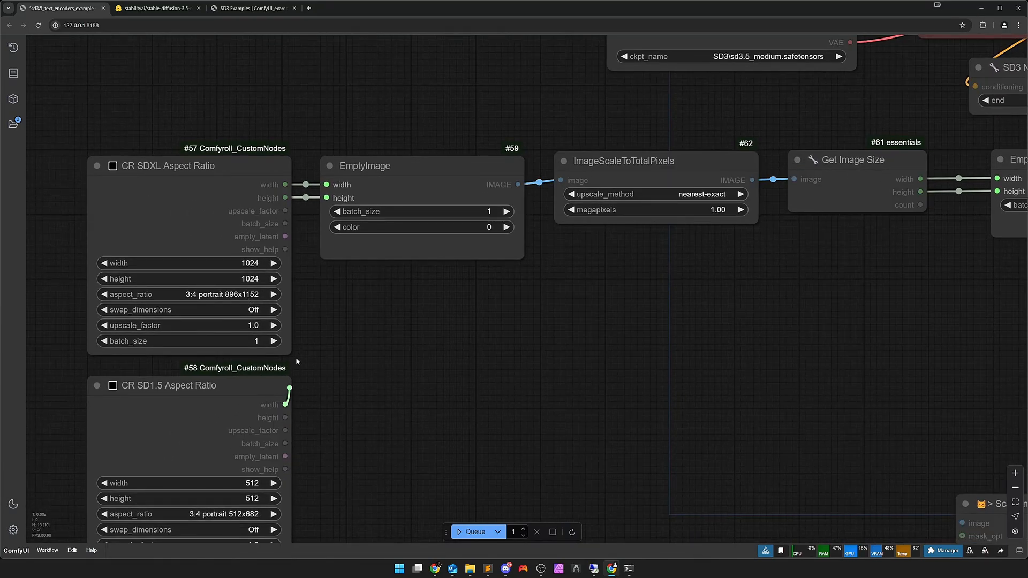
left_click_drag(285, 405, 326, 184)
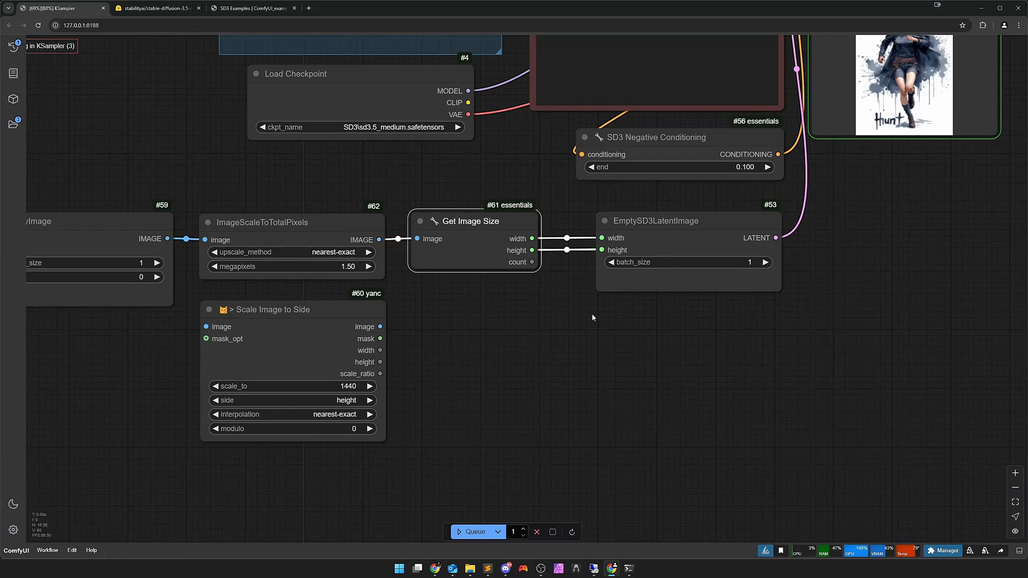
mouse_move(485, 358)
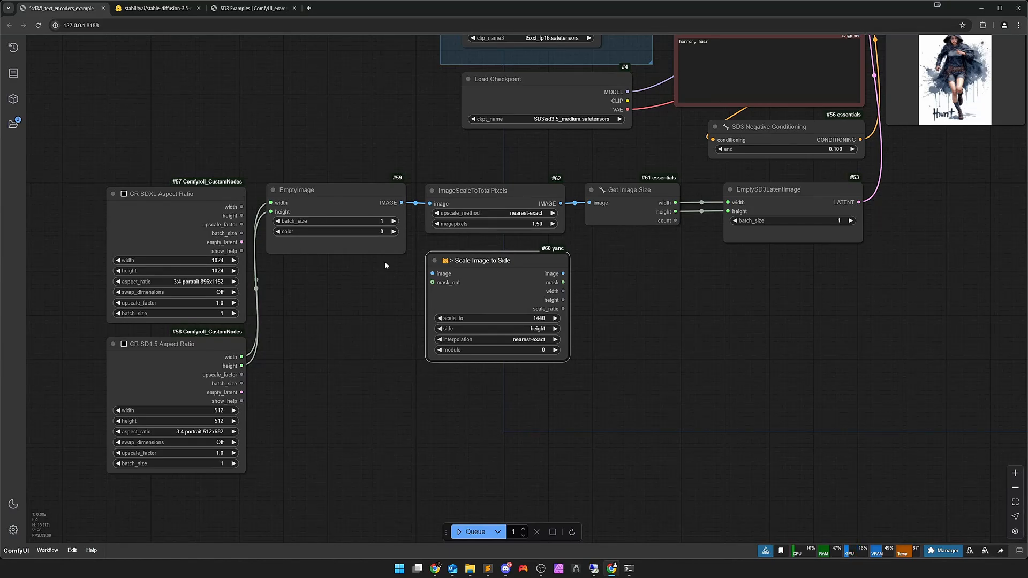
mouse_move(518, 327)
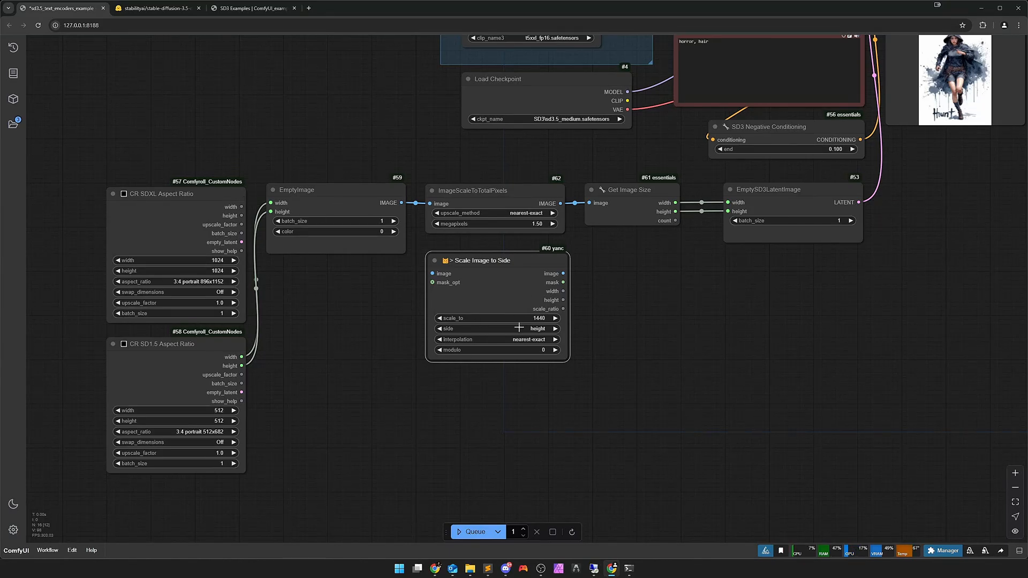
mouse_move(378, 354)
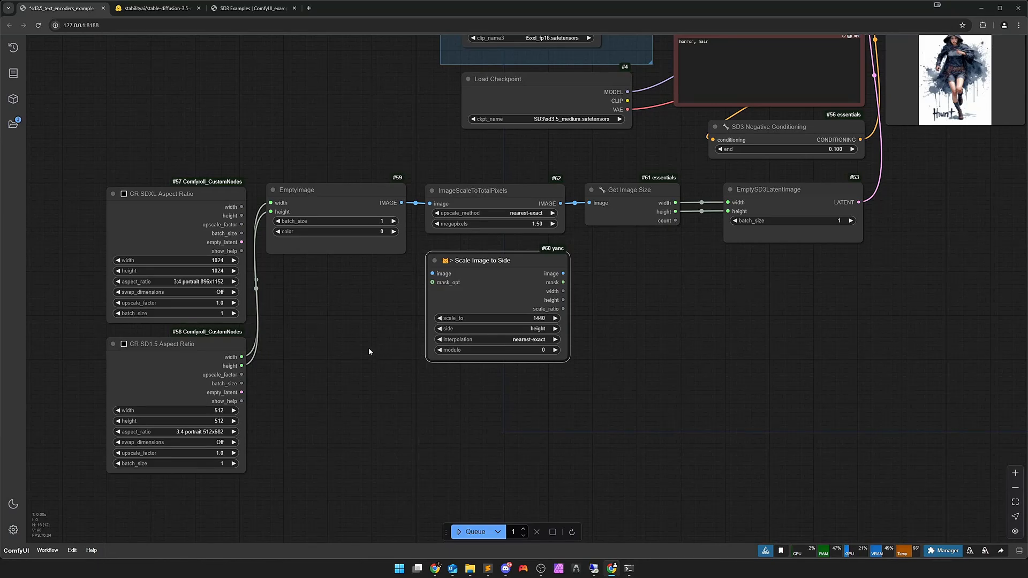
mouse_move(361, 366)
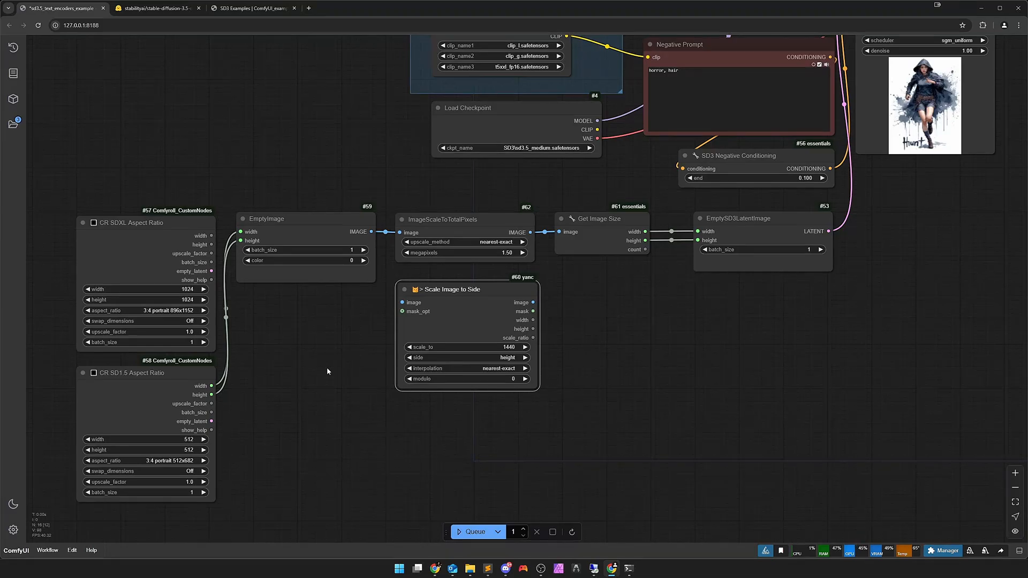
mouse_move(302, 363)
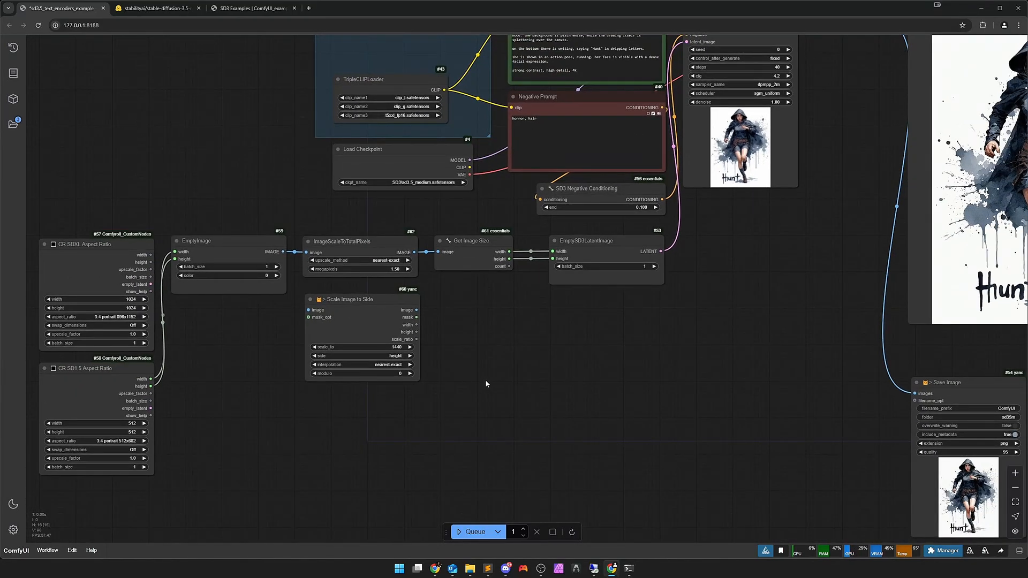
mouse_move(488, 391)
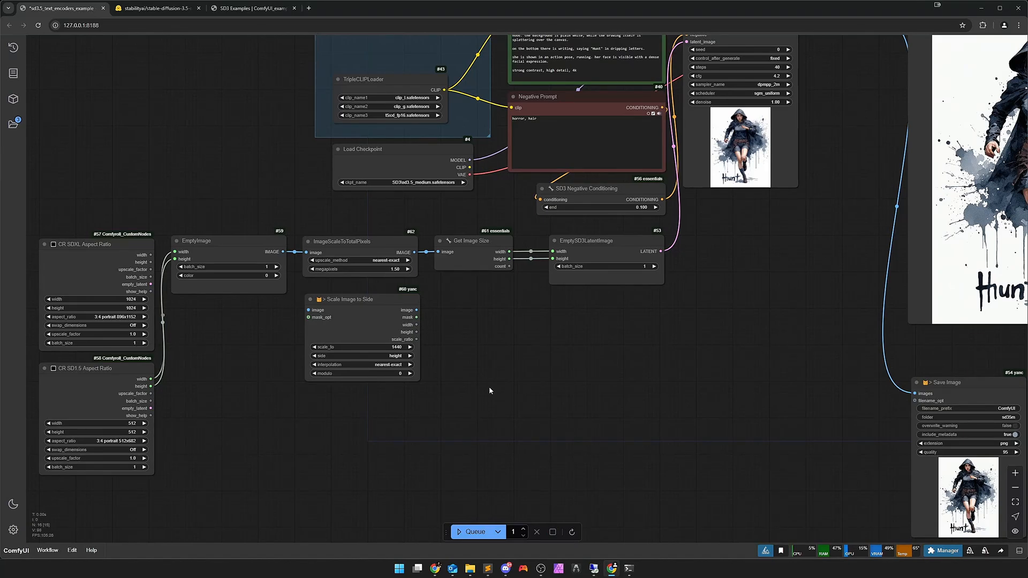
- Pan to the sampler and save nodes to view the finished 1.50-megapixel render
left_click_drag(488, 390, 511, 409)
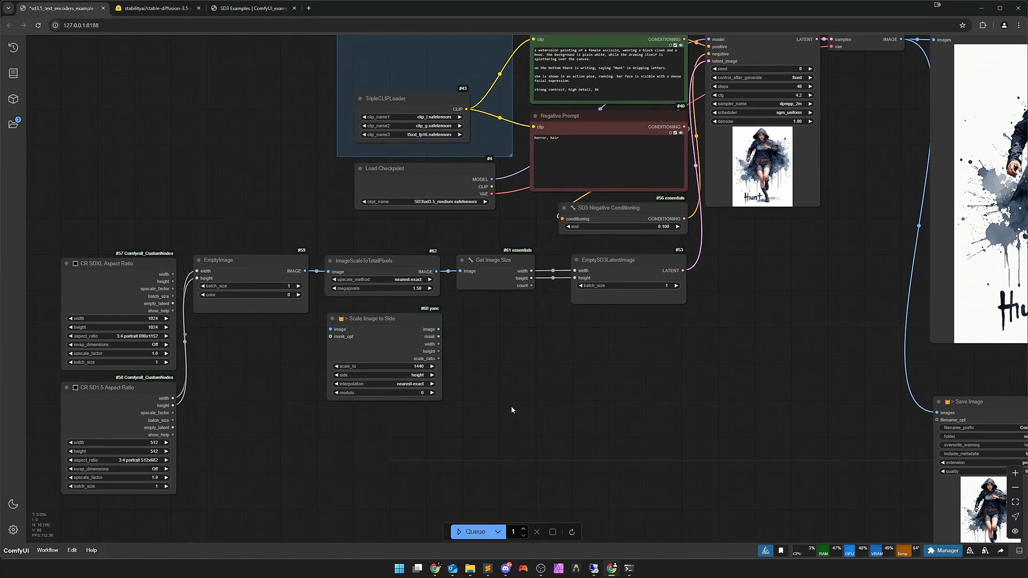
mouse_move(541, 412)
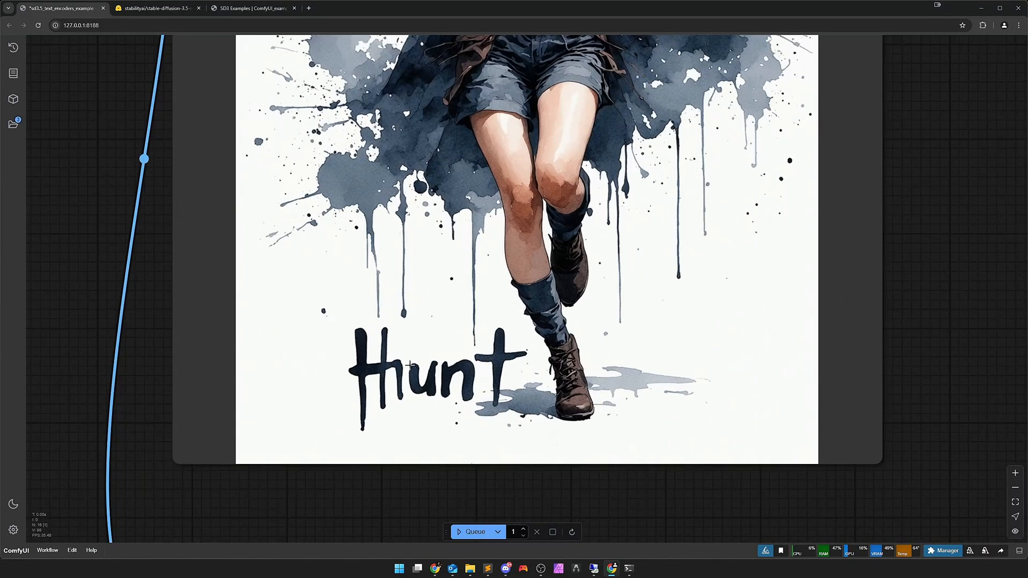
mouse_move(412, 405)
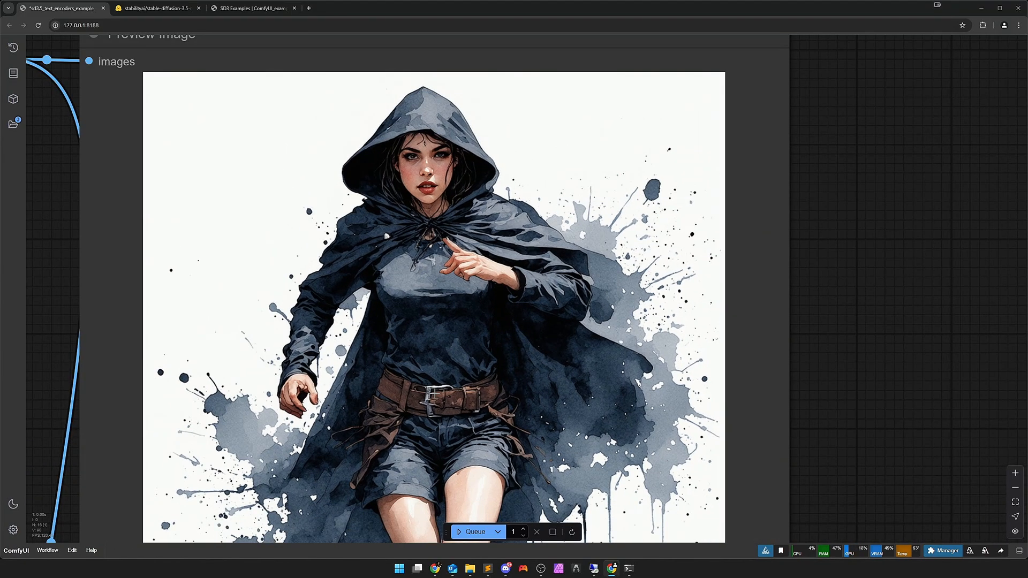
mouse_move(472, 402)
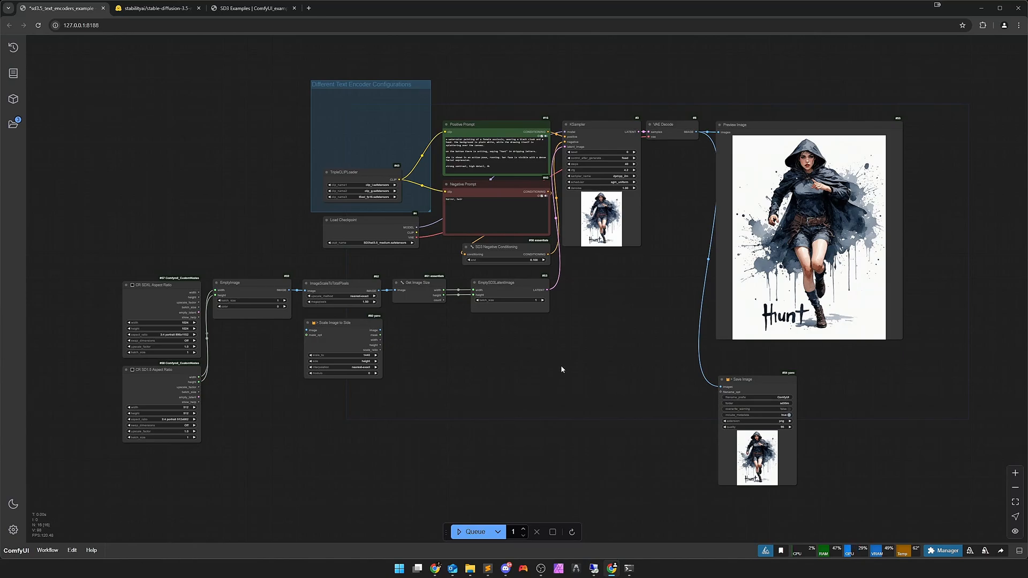
mouse_move(566, 347)
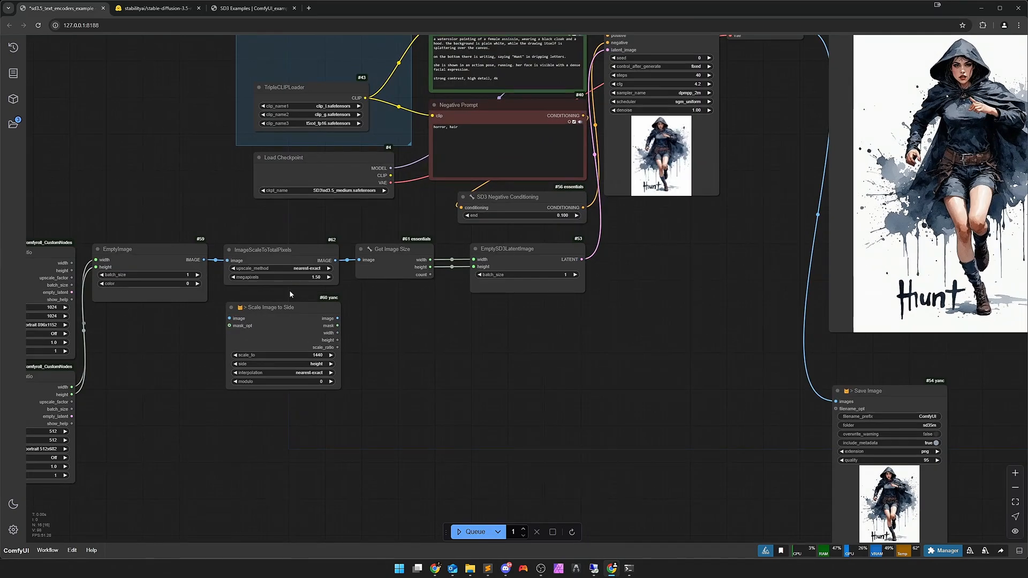
mouse_move(268, 352)
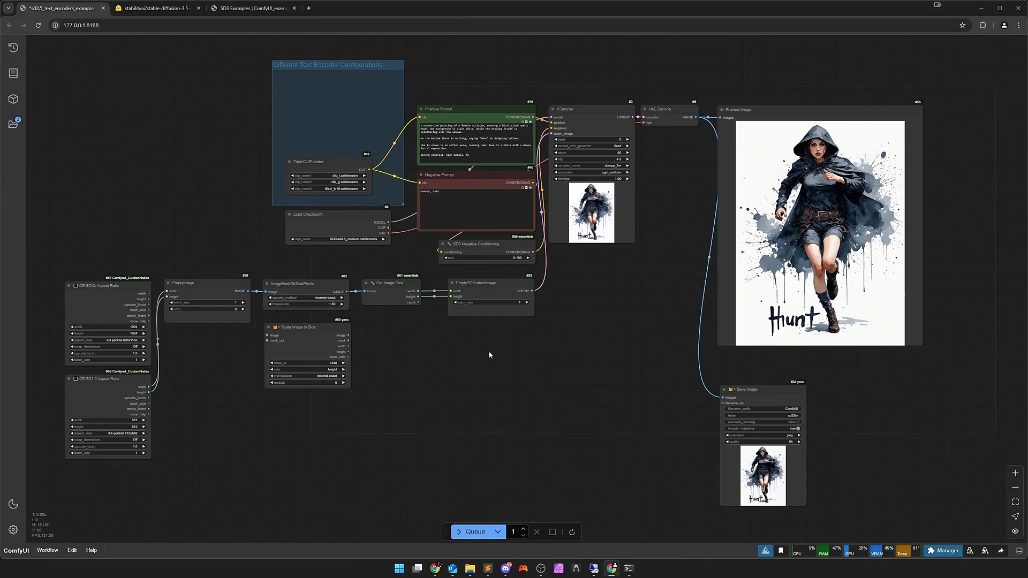
mouse_move(506, 365)
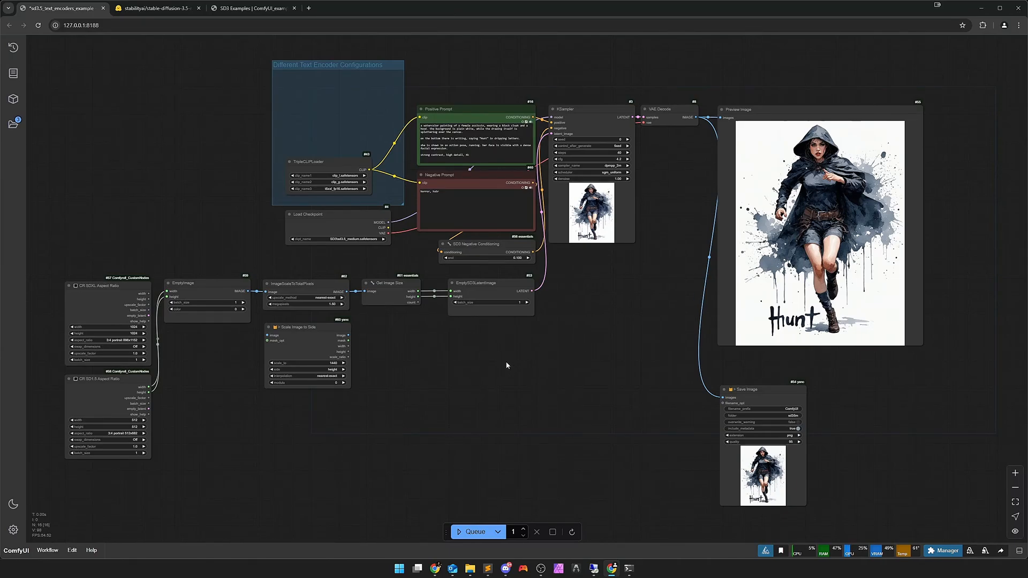